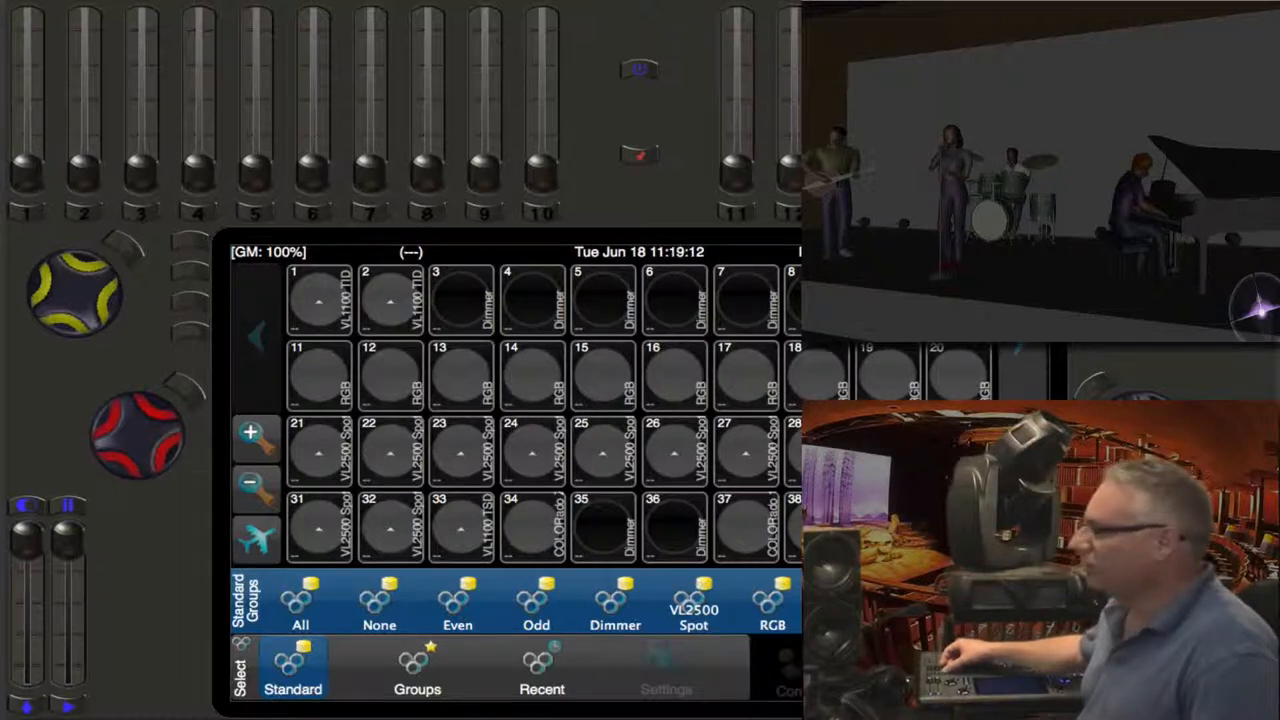
Bring the selected backdrop fixtures to full intensity so the stage wash glows green
{"action": "left_click", "coordinate": [460, 300]}
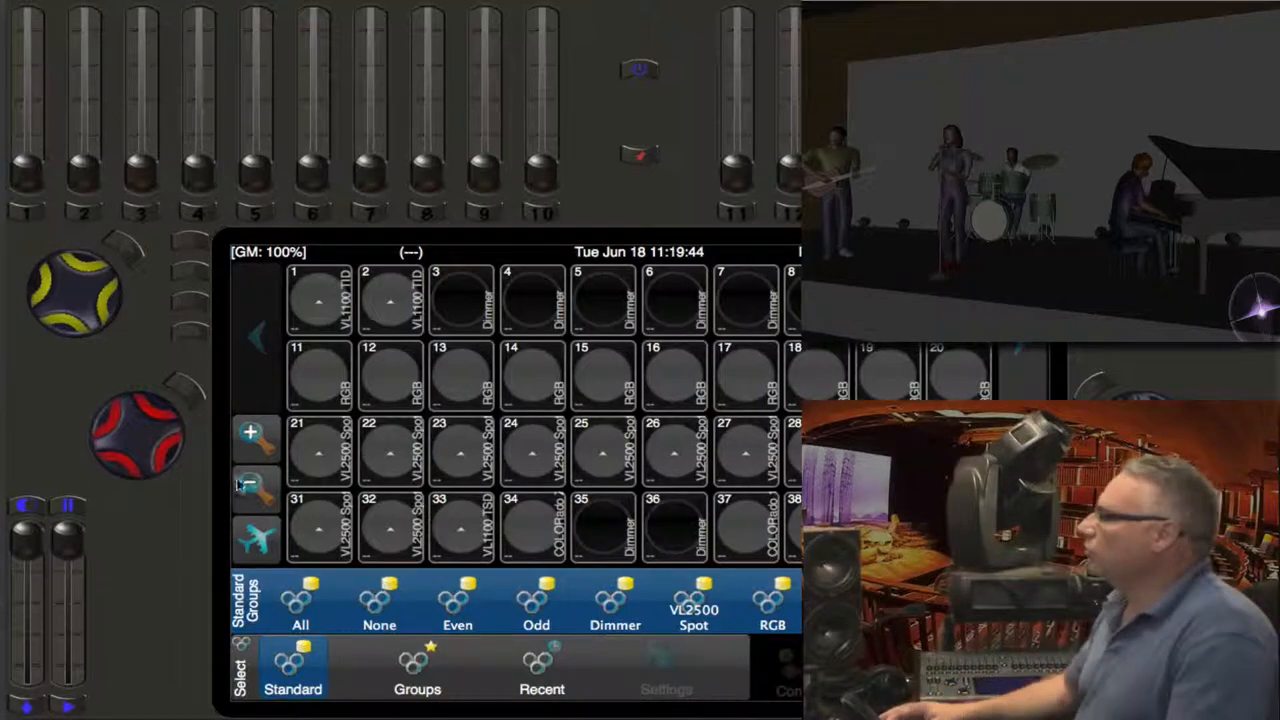
{"action": "left_click", "coordinate": [416, 670]}
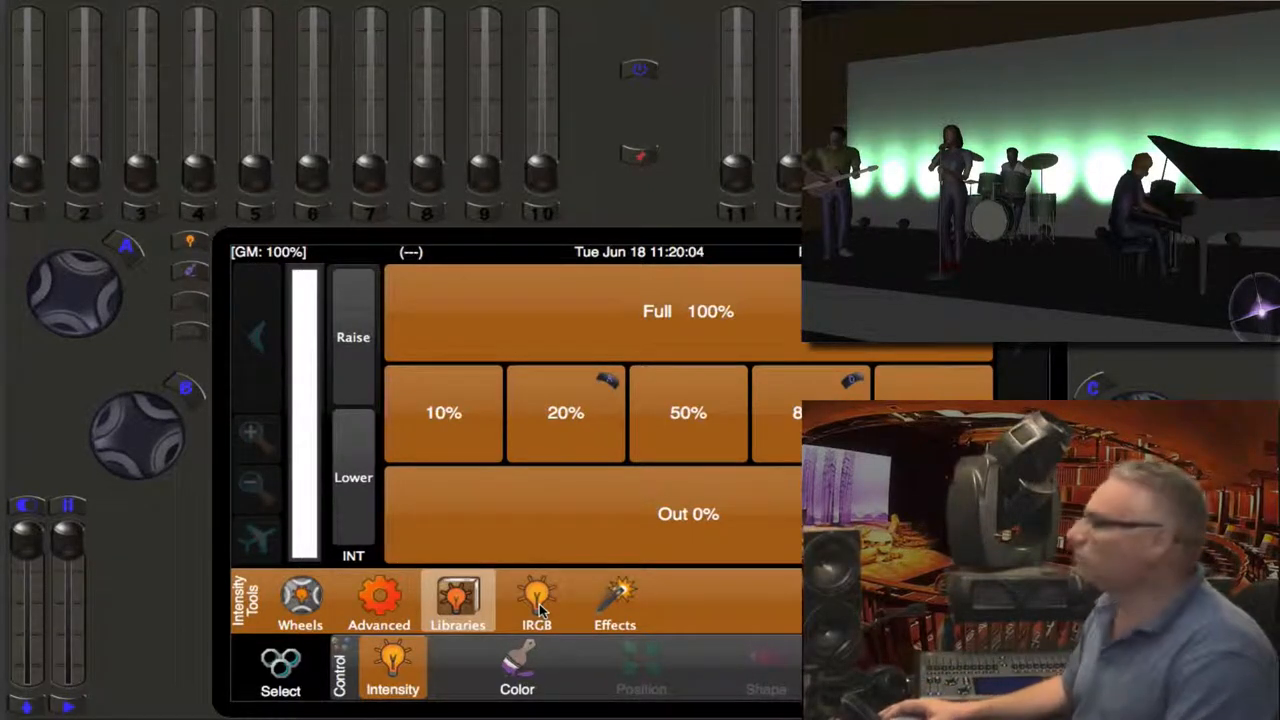
Colour the backdrop from the Rosco Colors library, choosing a warm red/amber gel swatch
{"action": "left_click", "coordinate": [516, 670]}
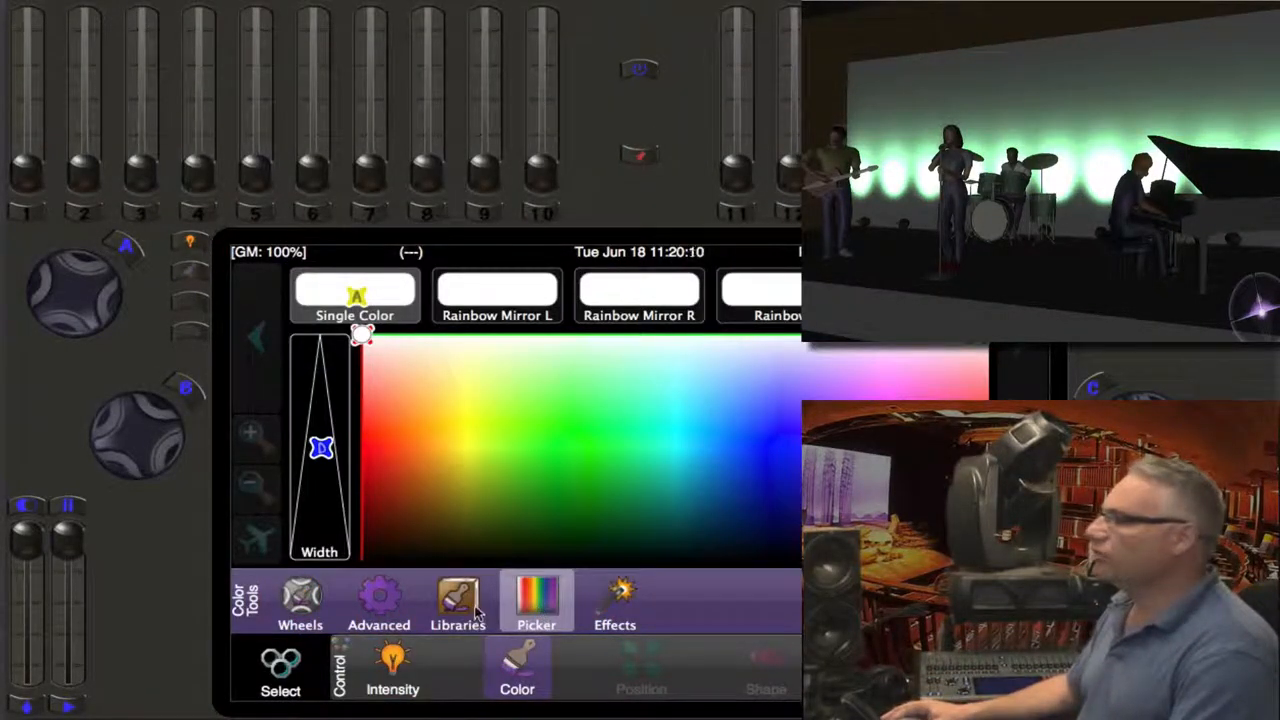
{"action": "left_click", "coordinate": [458, 600]}
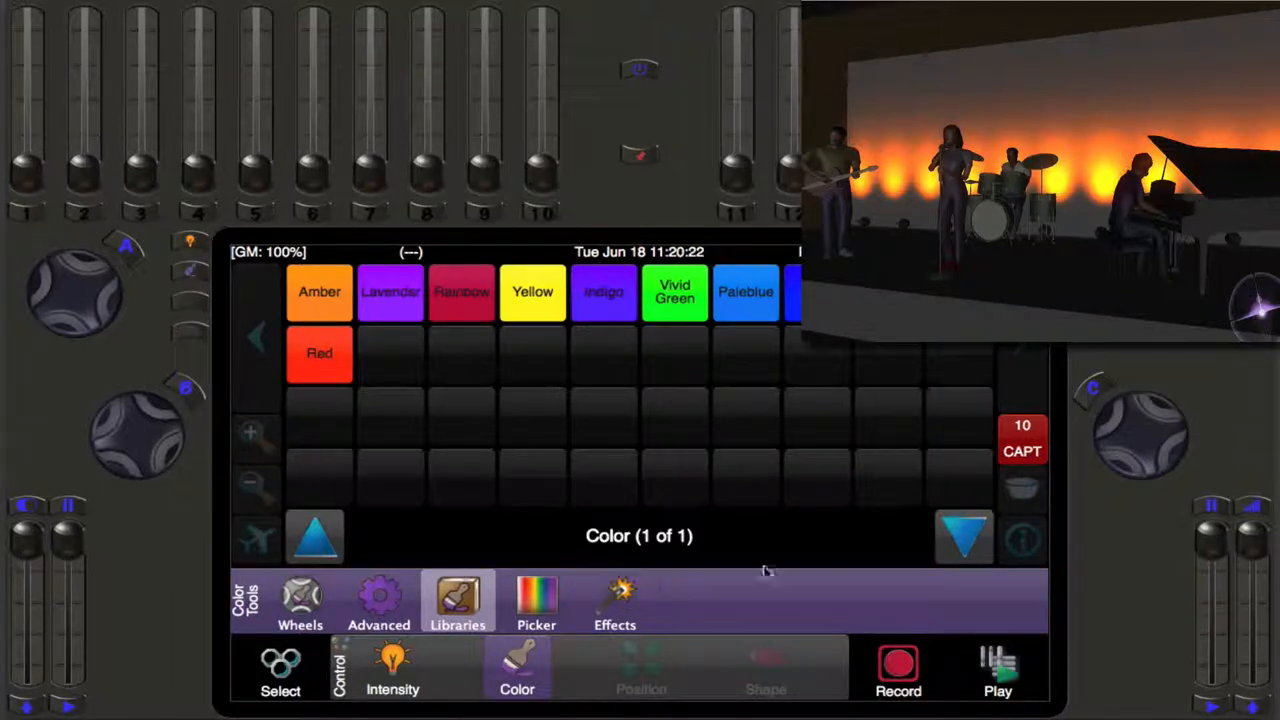
{"action": "left_click", "coordinate": [964, 536]}
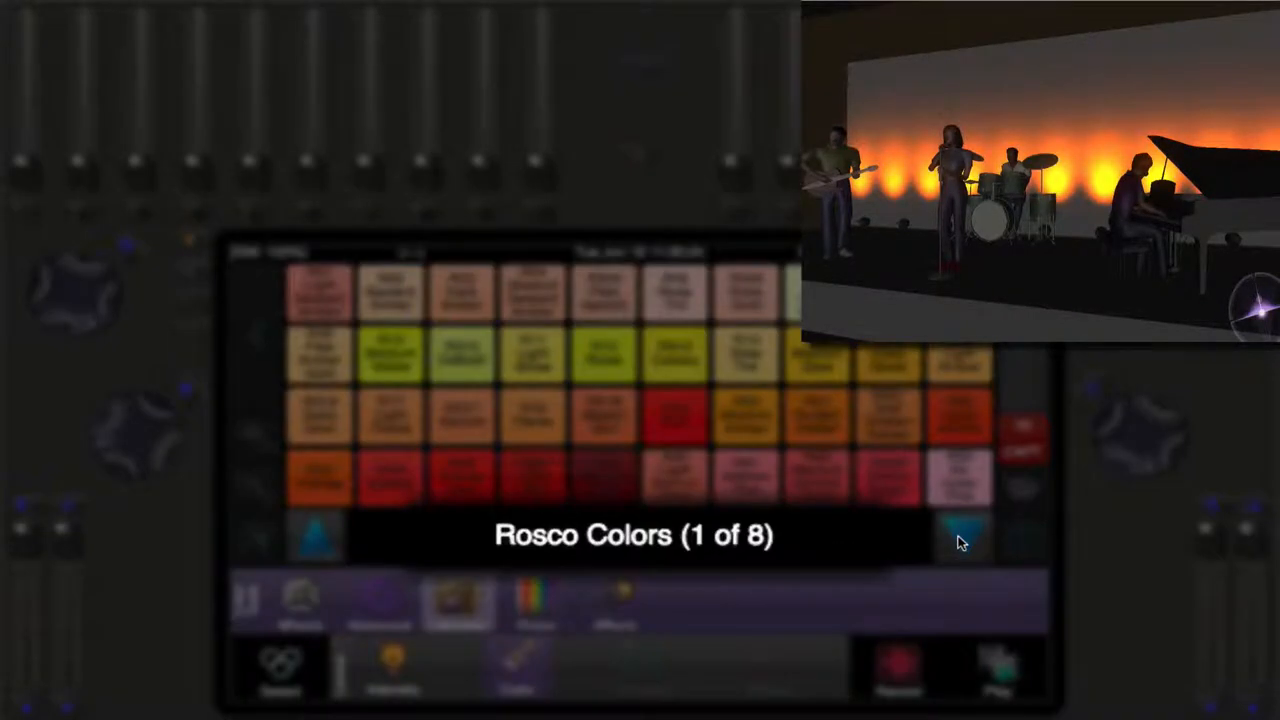
{"action": "left_click", "coordinate": [958, 532]}
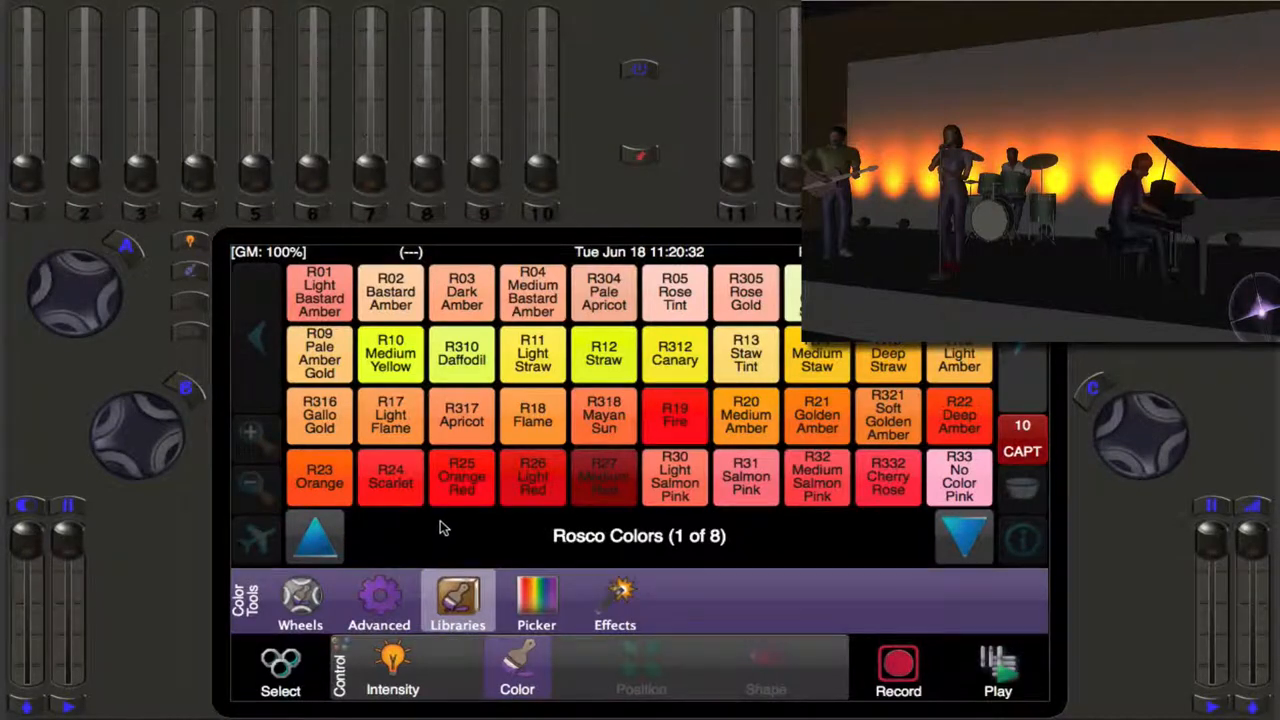
{"action": "mouse_move", "coordinate": [470, 502]}
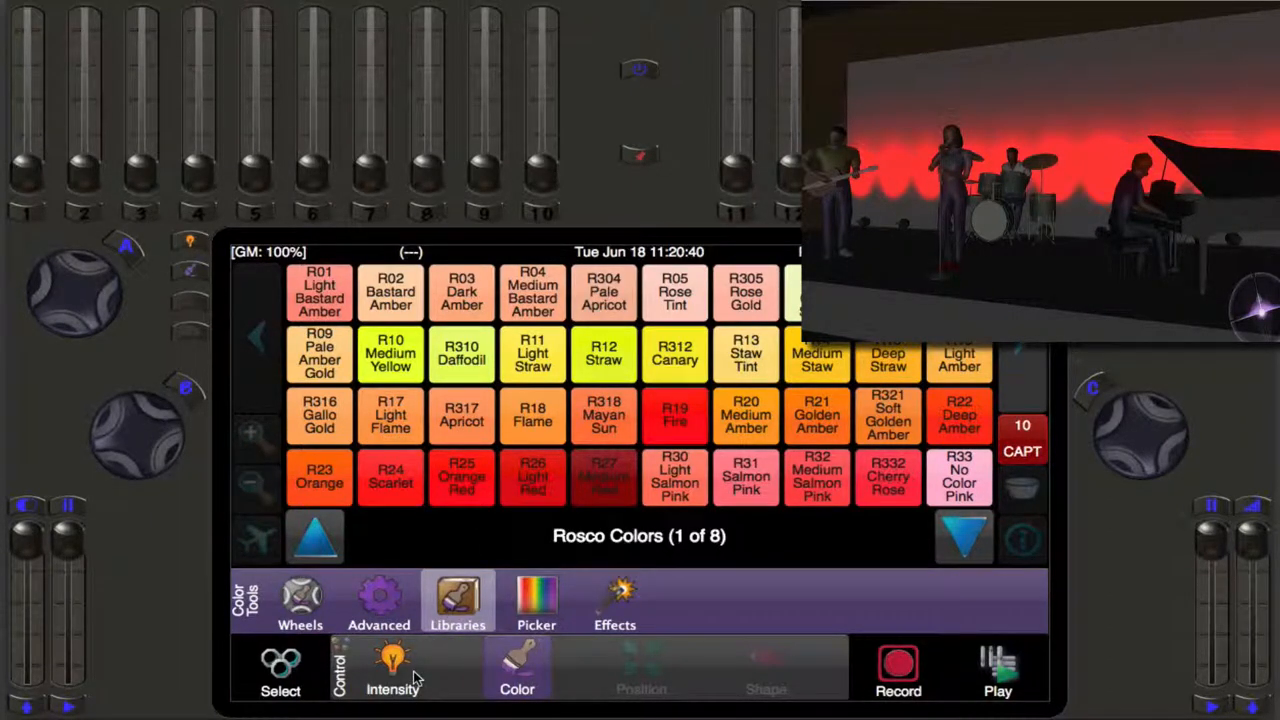
Return to the intensity controls, adjust the level, then move into the Record section's Cue page
{"action": "left_click", "coordinate": [392, 670]}
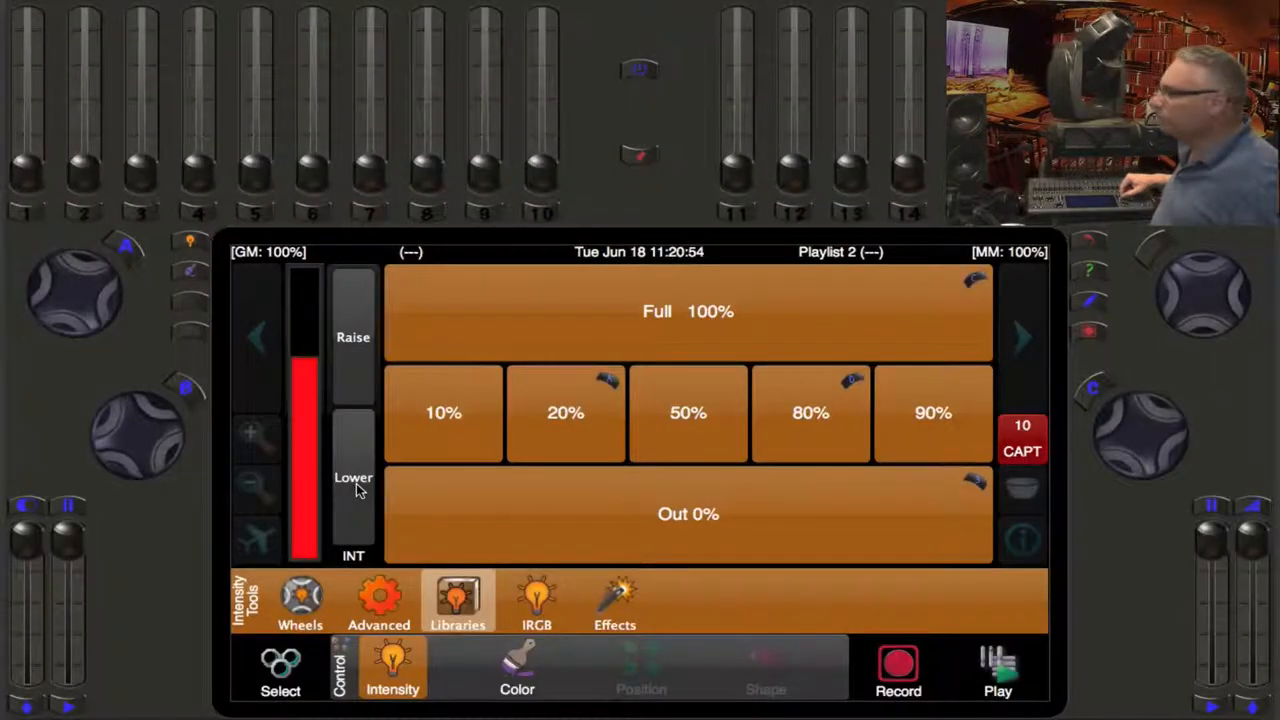
{"action": "left_click", "coordinate": [492, 670]}
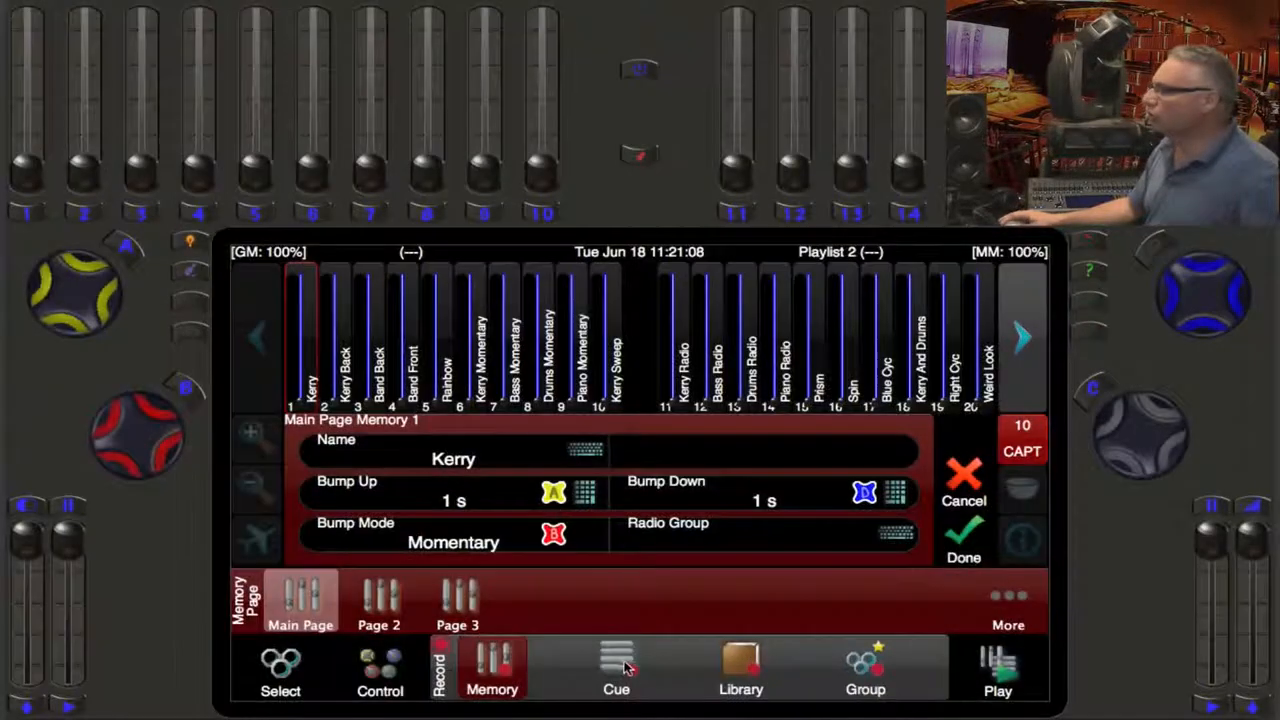
{"action": "left_click", "coordinate": [616, 668]}
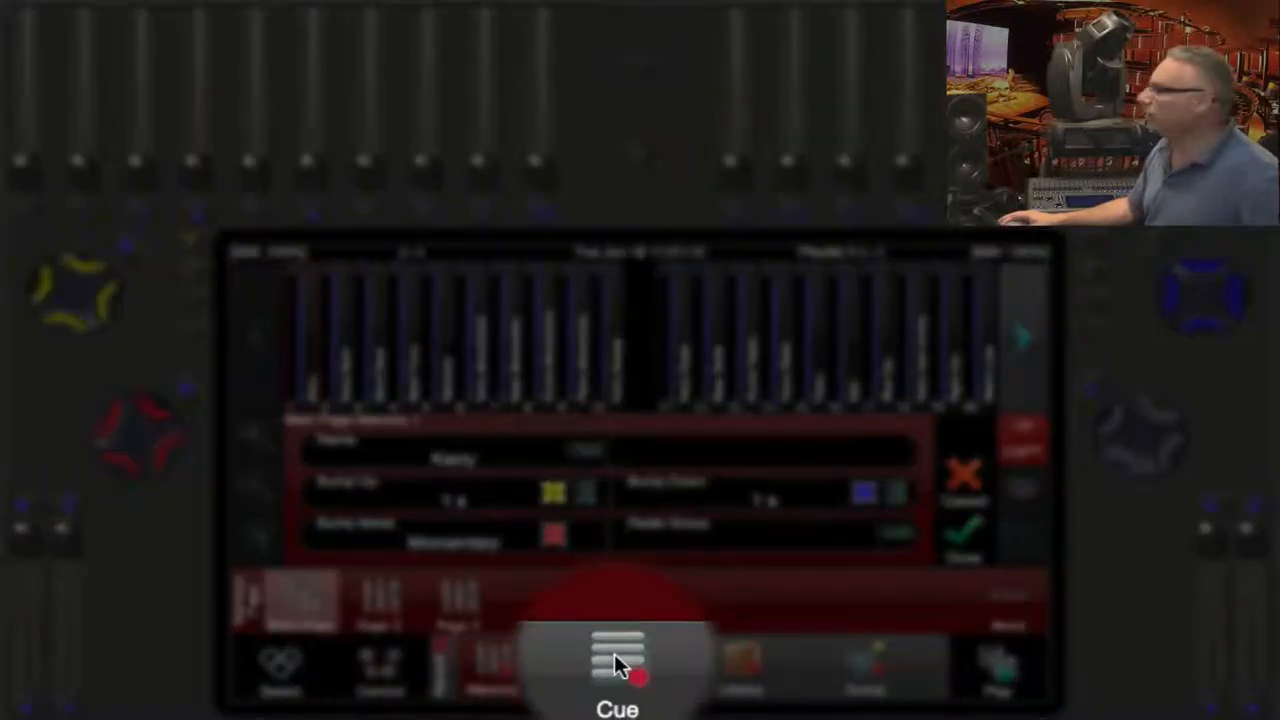
Add a new empty Playlist 5 and select it, opening a fresh Cue 1 with a five-second fade
{"action": "left_click", "coordinate": [616, 668]}
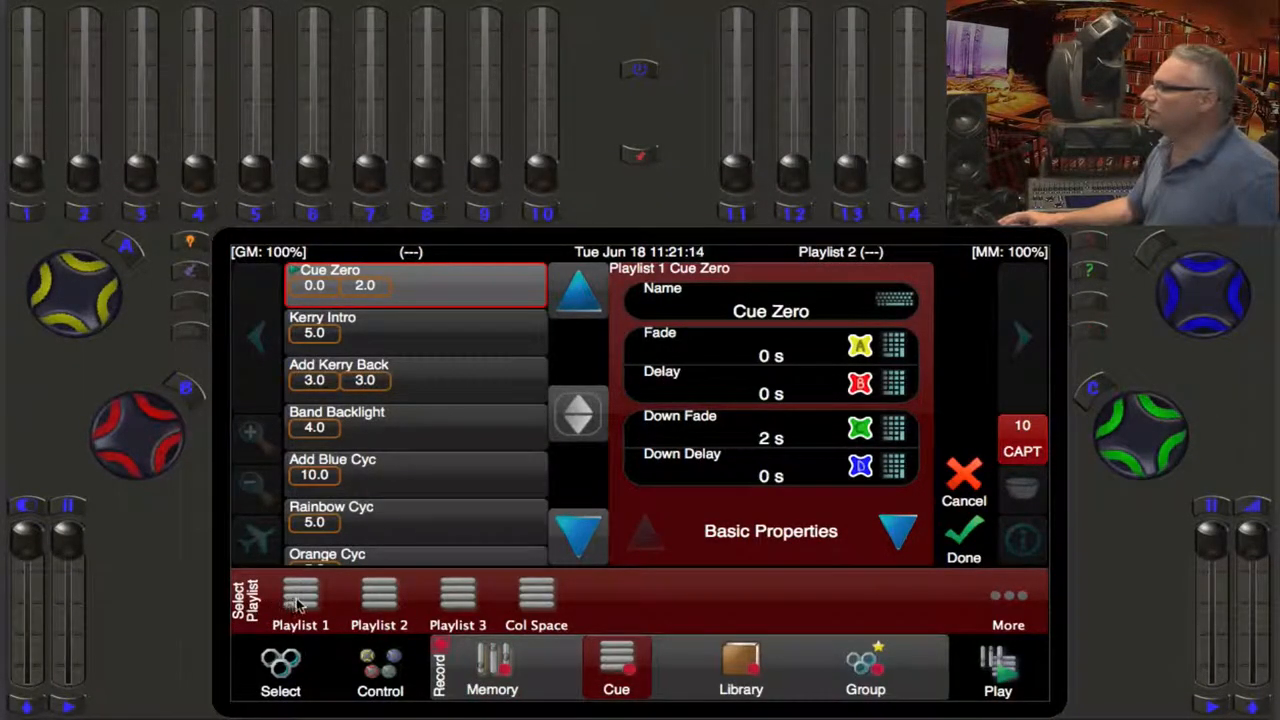
{"action": "left_click", "coordinate": [300, 600]}
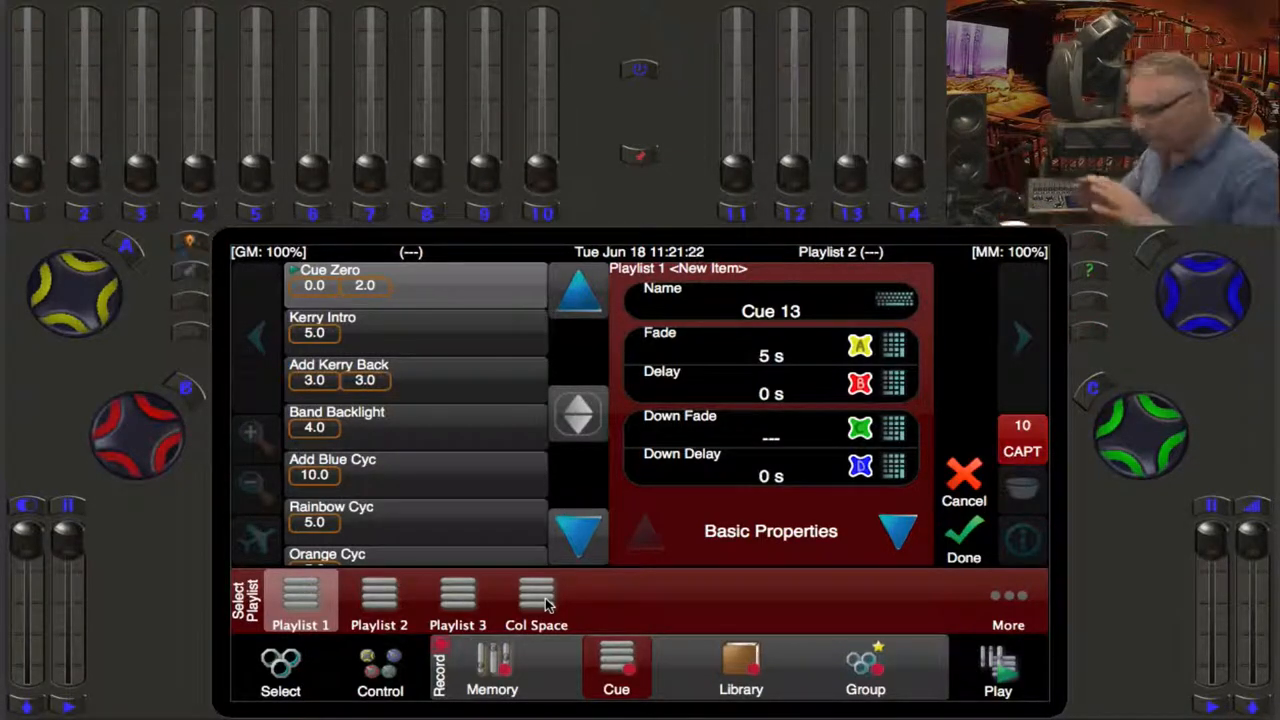
{"action": "mouse_move", "coordinate": [956, 600]}
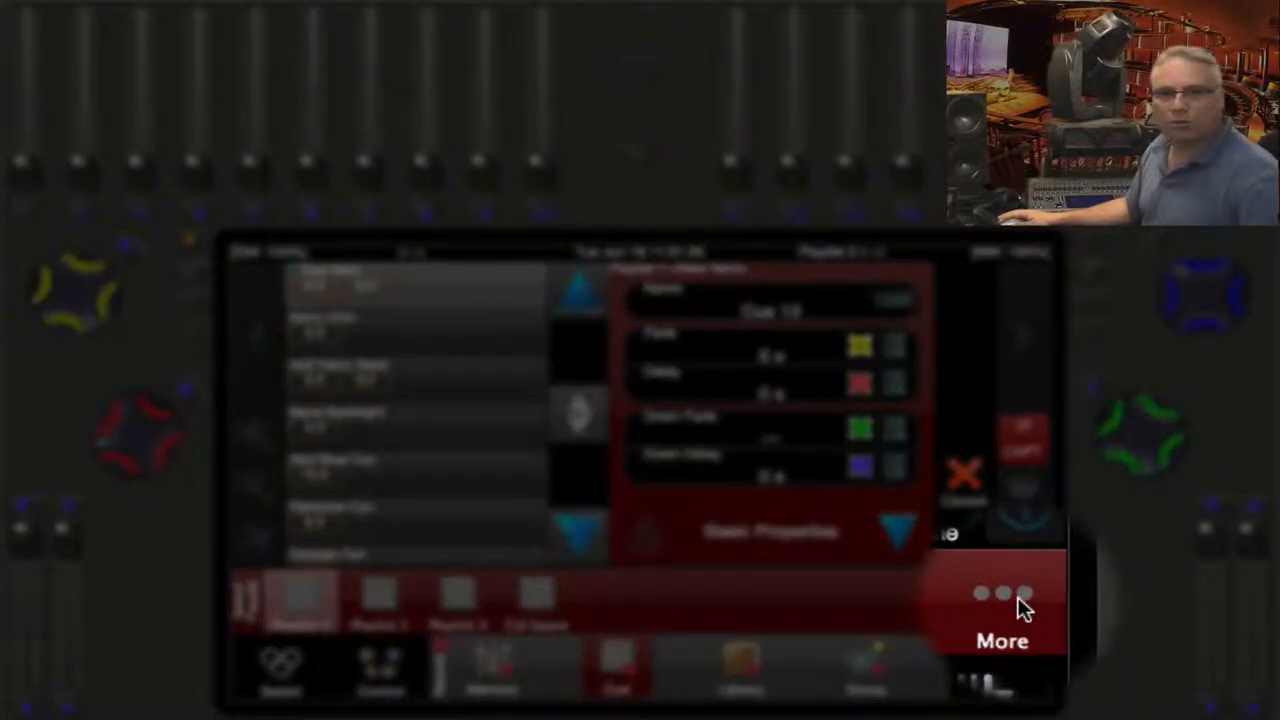
{"action": "left_click", "coordinate": [1002, 596]}
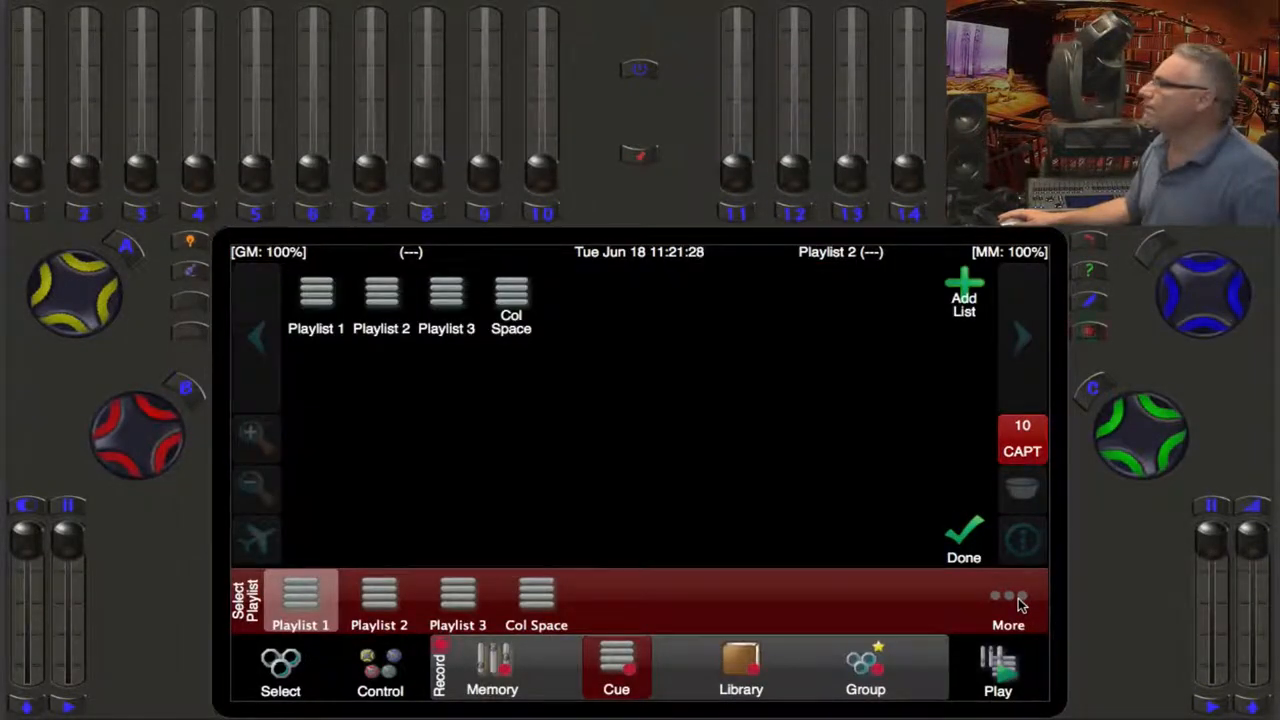
{"action": "left_click", "coordinate": [964, 300]}
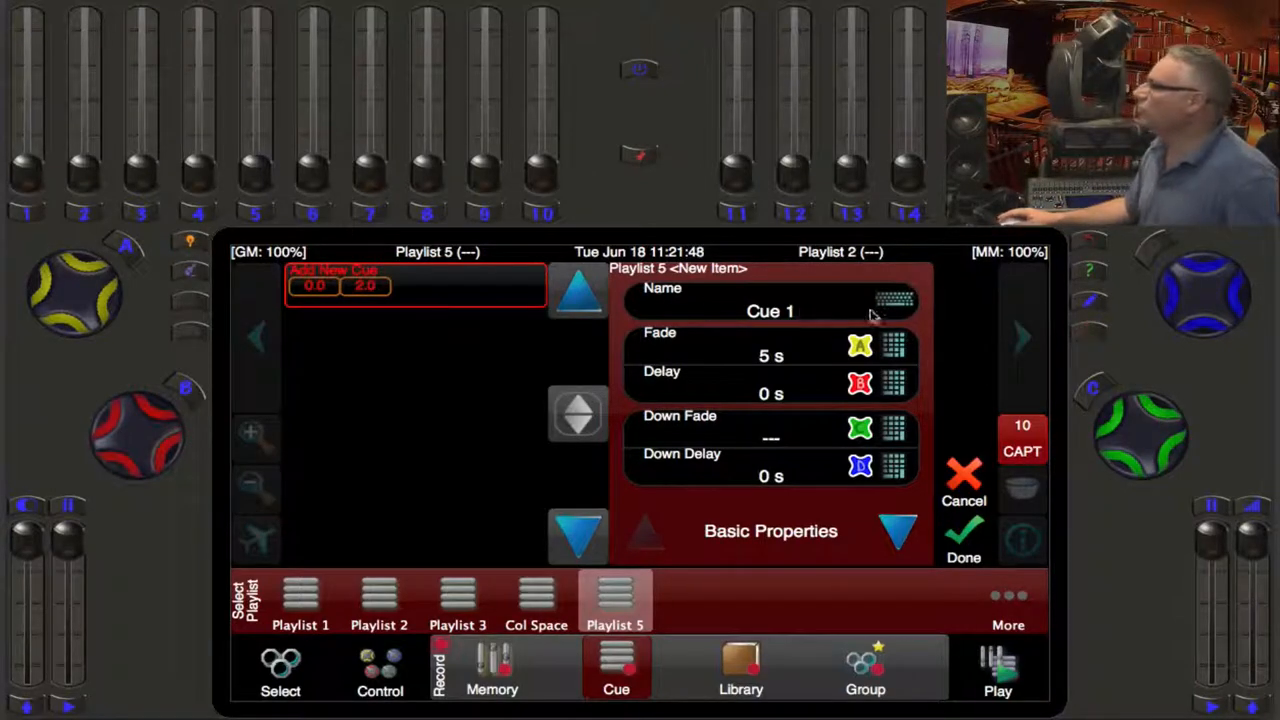
Give Cue 1 a 2 second fade and name it Preset
{"action": "left_click", "coordinate": [896, 298]}
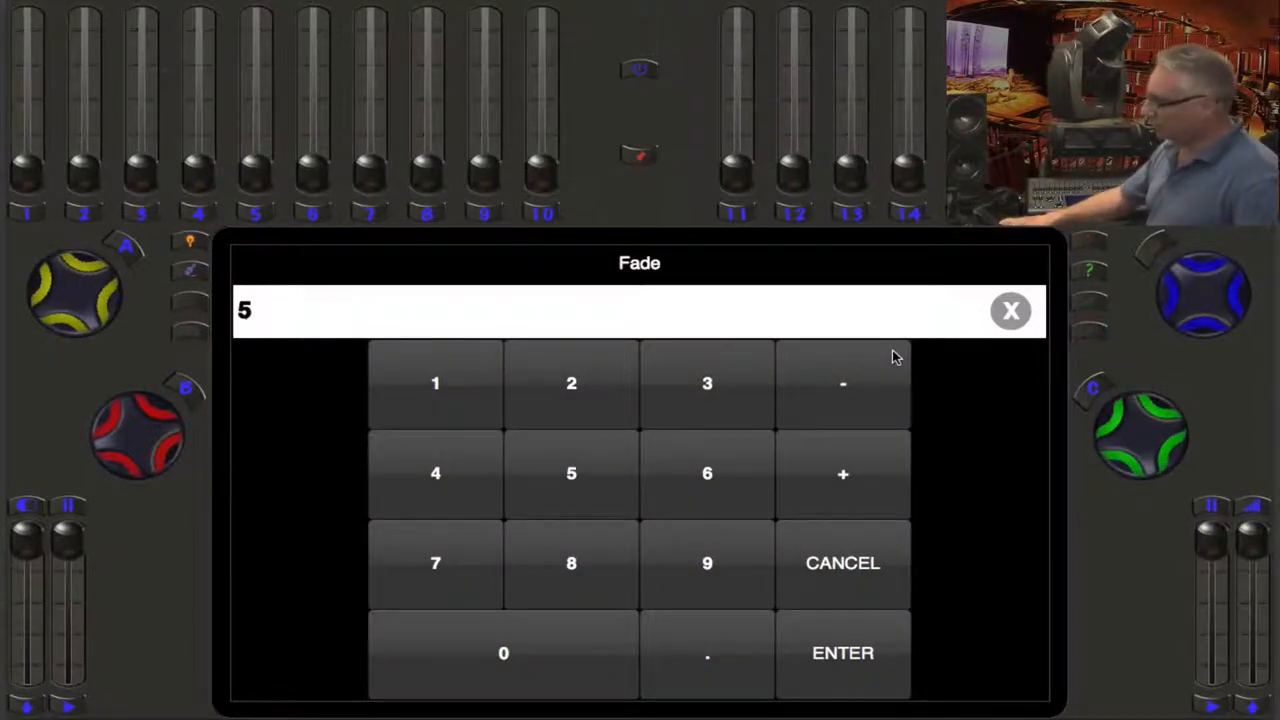
{"action": "left_click", "coordinate": [842, 652]}
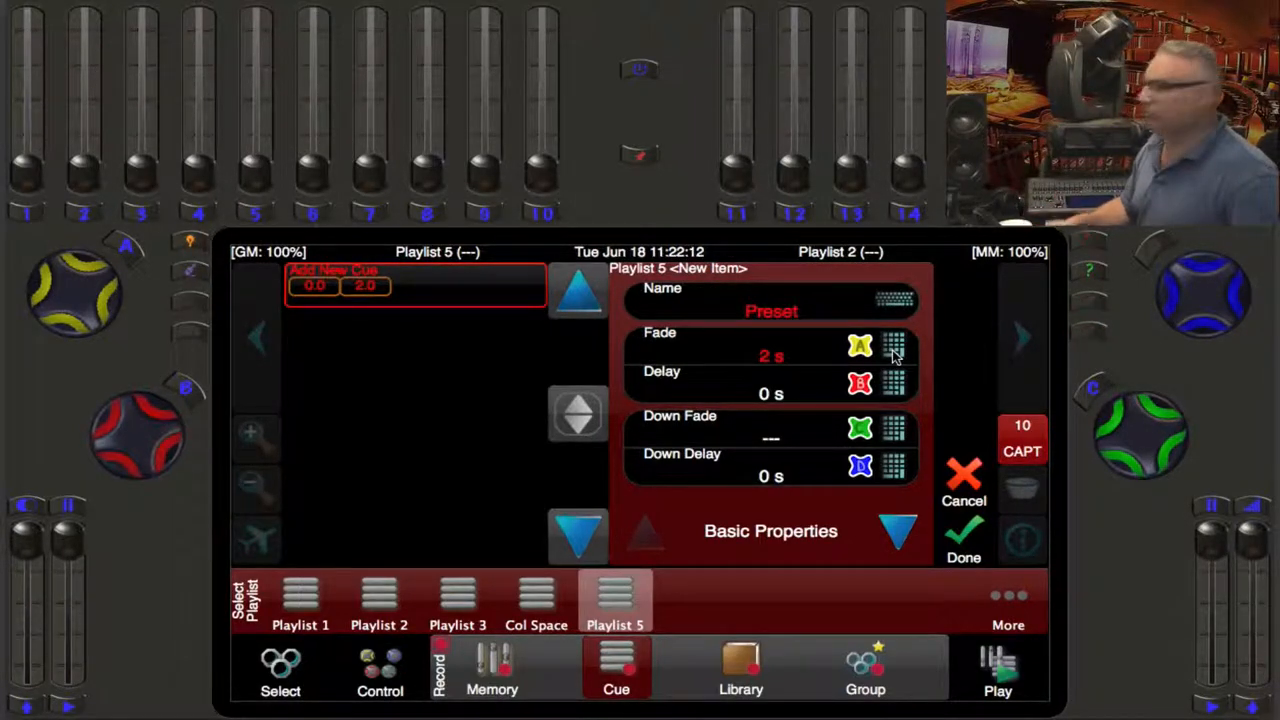
{"action": "mouse_move", "coordinate": [776, 450]}
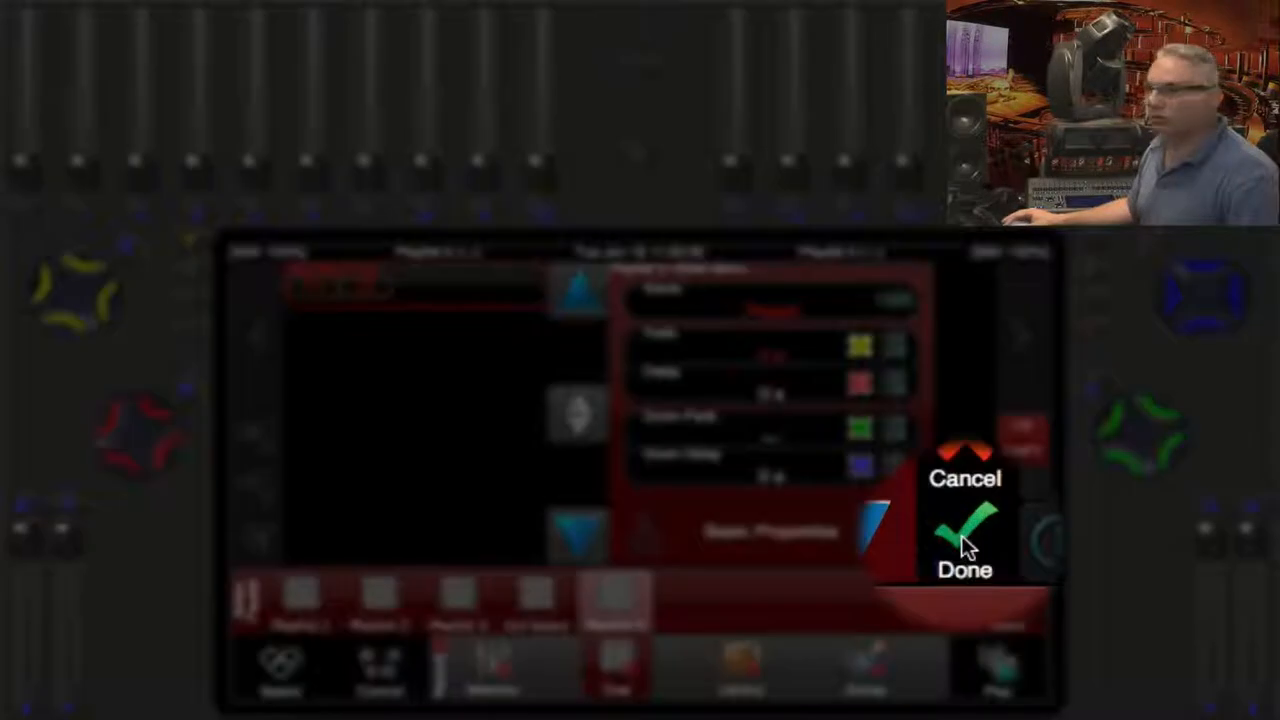
Finish recording Preset, load Playlist 5 for playback and return to the intensity level controls
{"action": "left_click", "coordinate": [964, 524]}
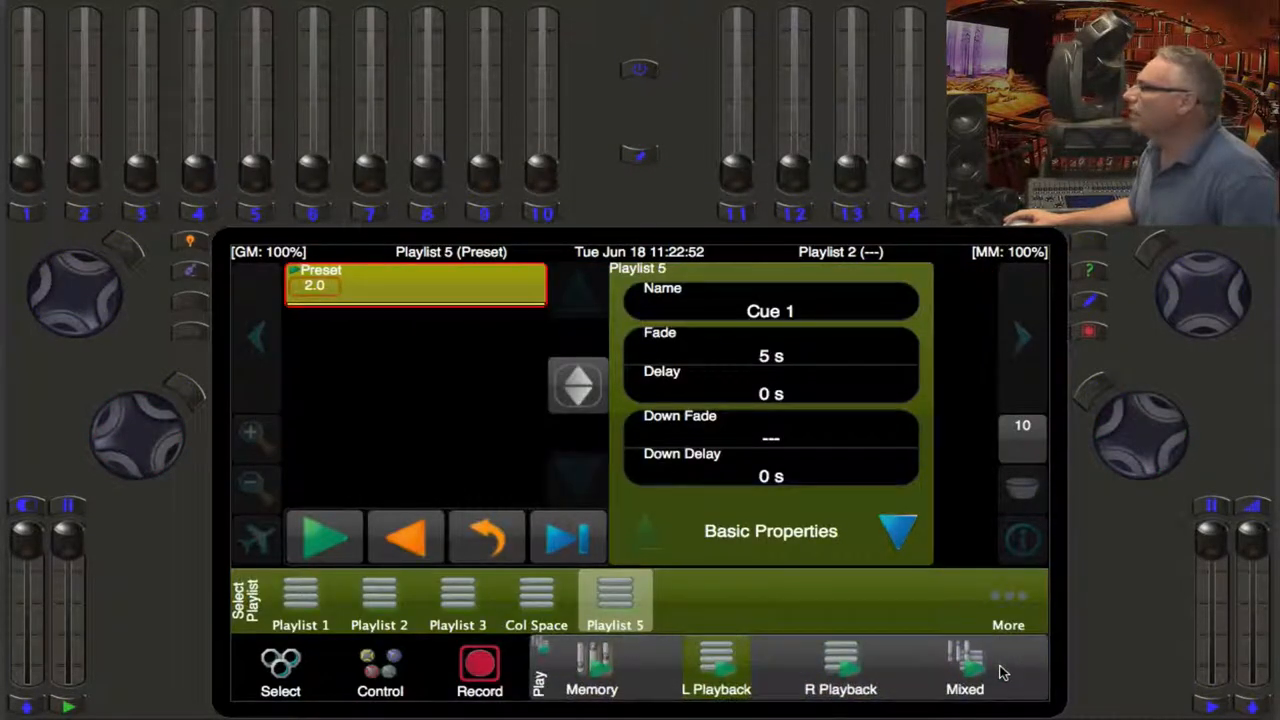
{"action": "left_click", "coordinate": [716, 668]}
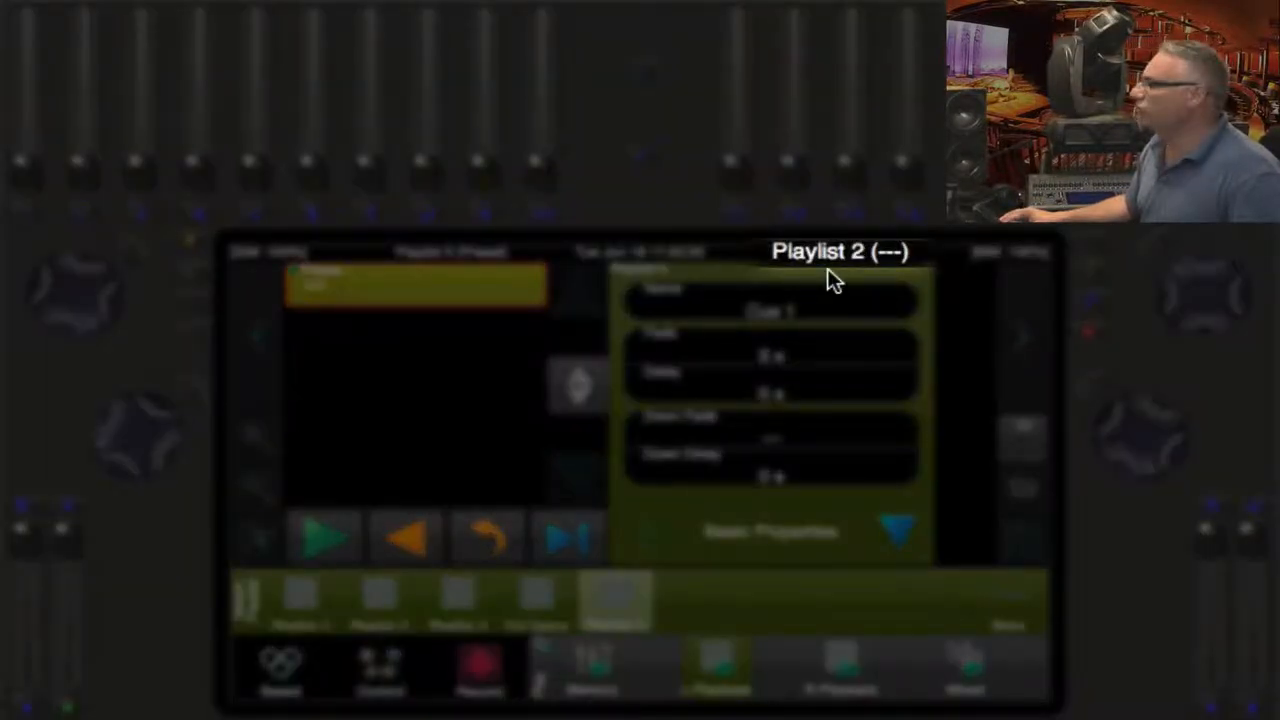
{"action": "mouse_move", "coordinate": [896, 270]}
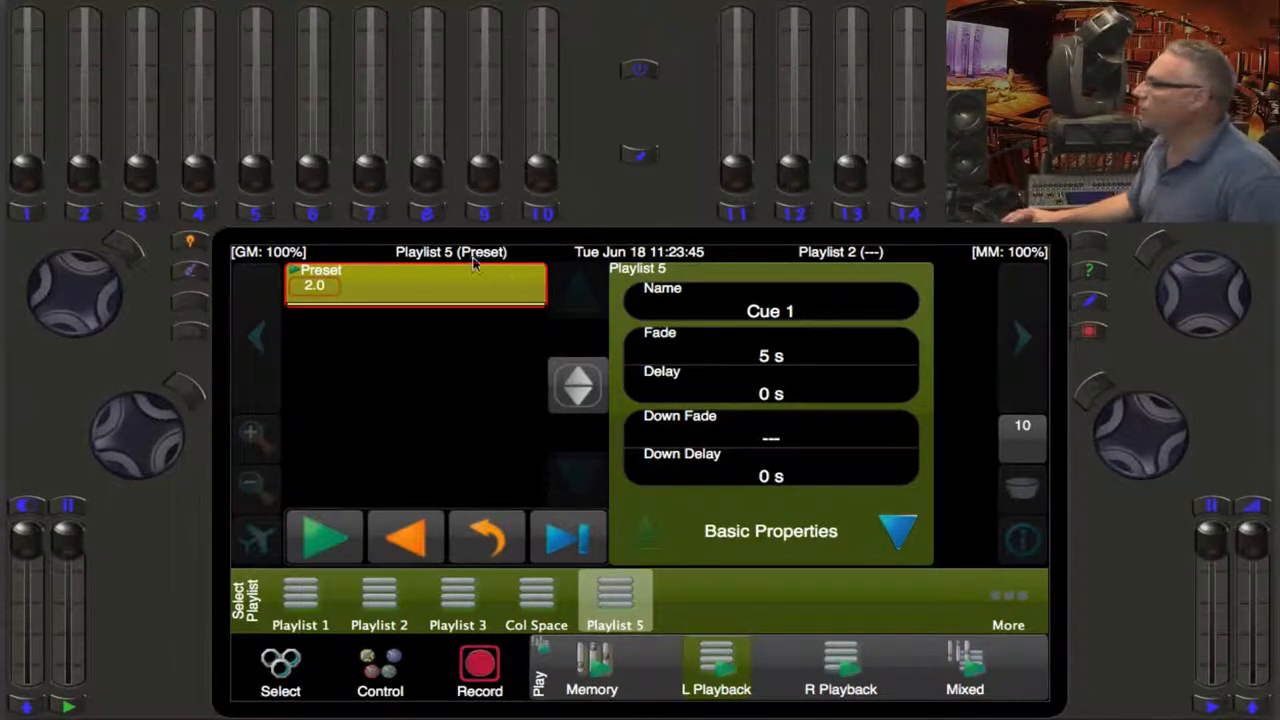
{"action": "mouse_move", "coordinate": [480, 264]}
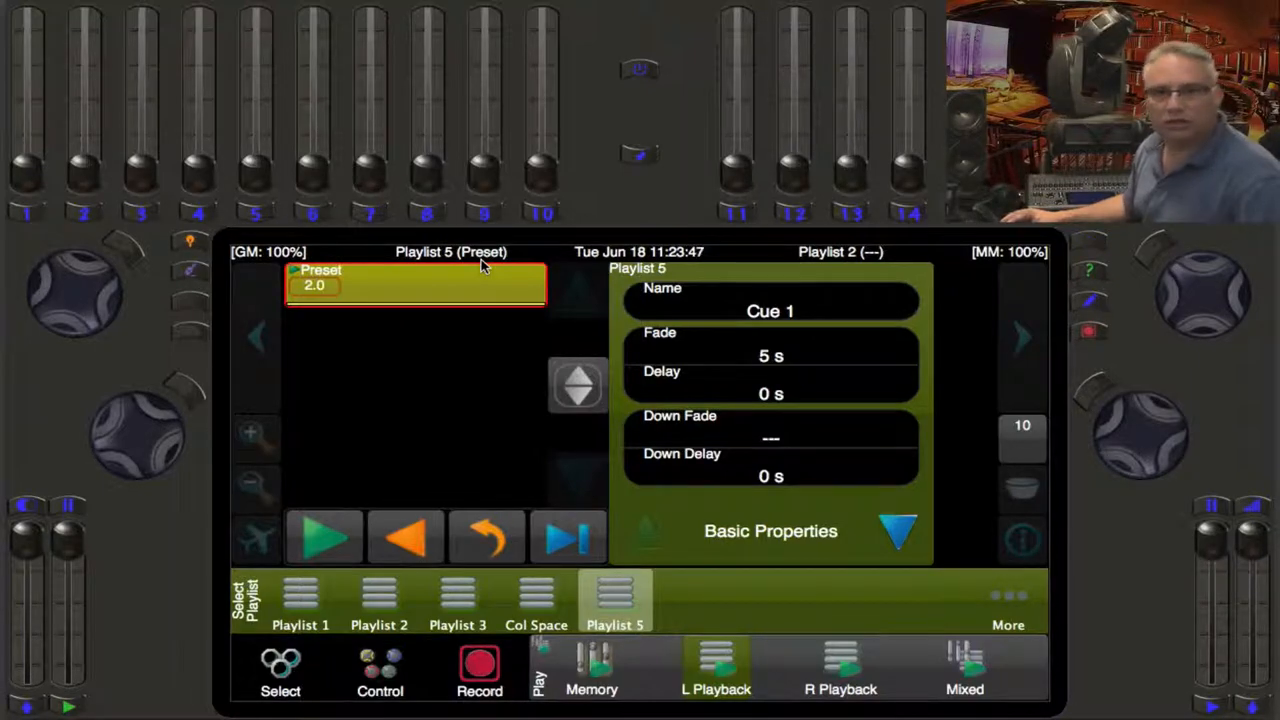
{"action": "mouse_move", "coordinate": [484, 308]}
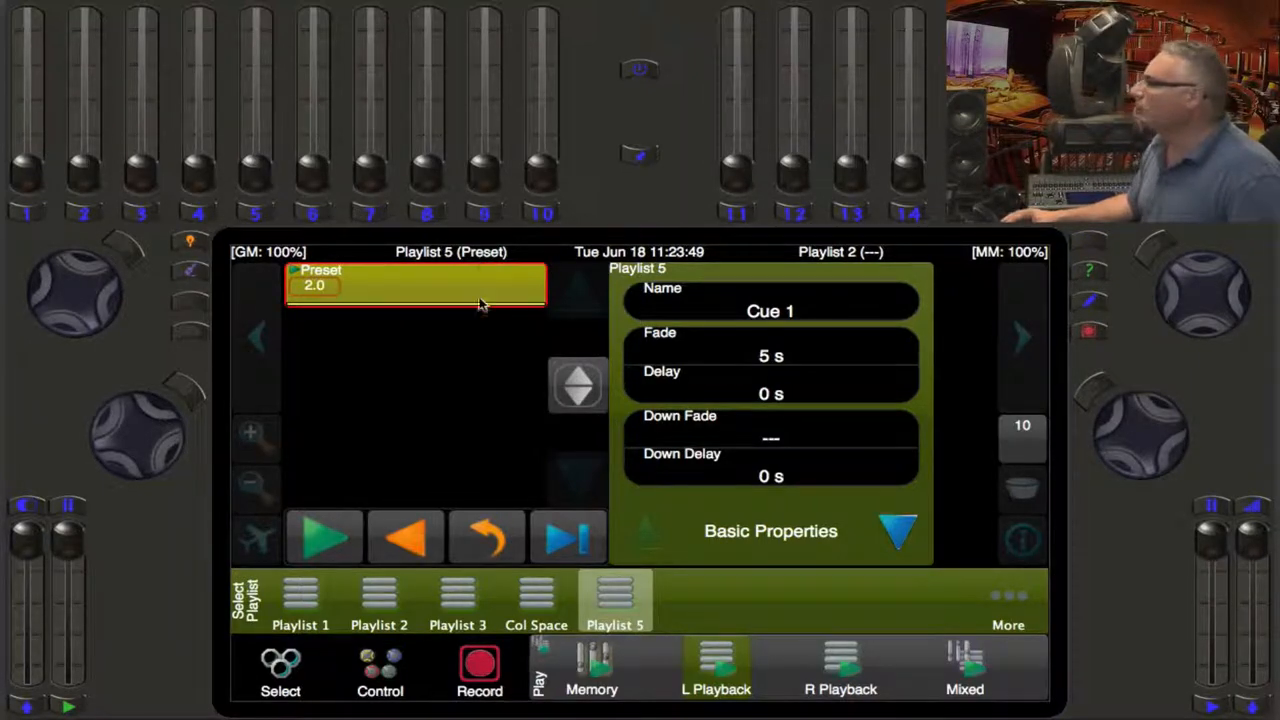
{"action": "left_click", "coordinate": [392, 670]}
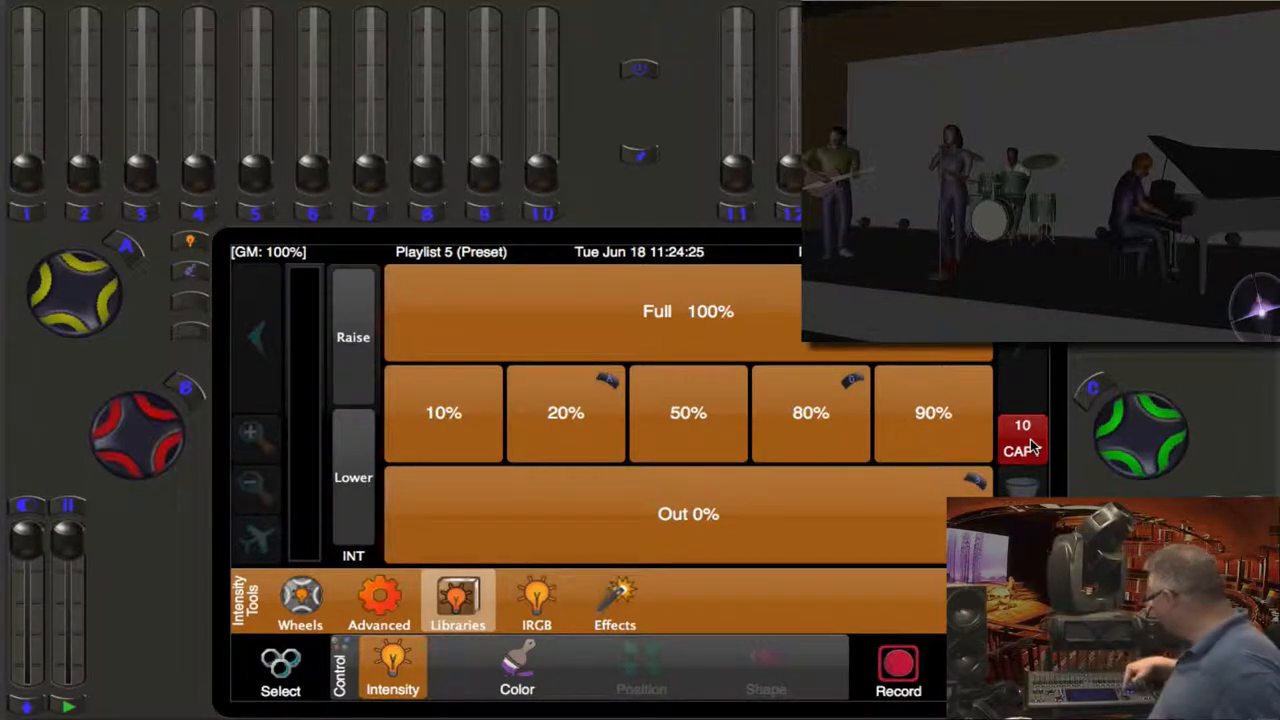
Record the current look as new Cue 5.0 named FTB in Playlist 5
{"action": "left_click", "coordinate": [616, 668]}
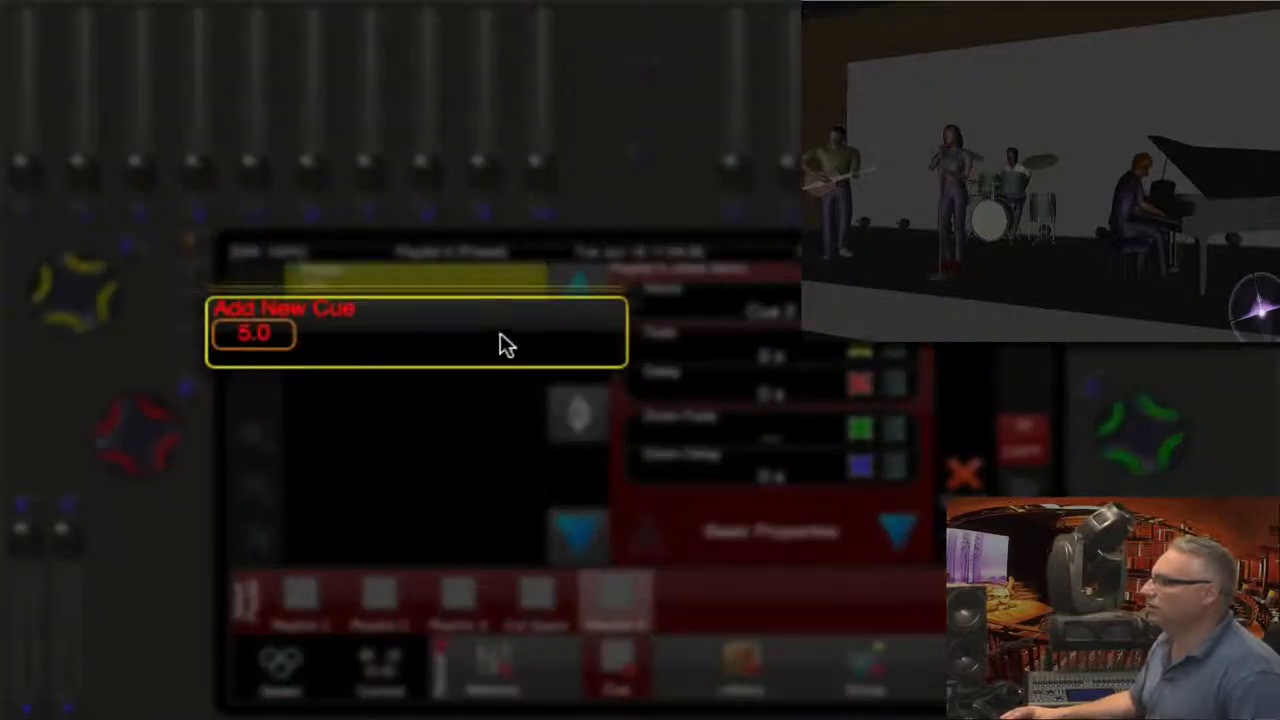
{"action": "mouse_move", "coordinate": [512, 340]}
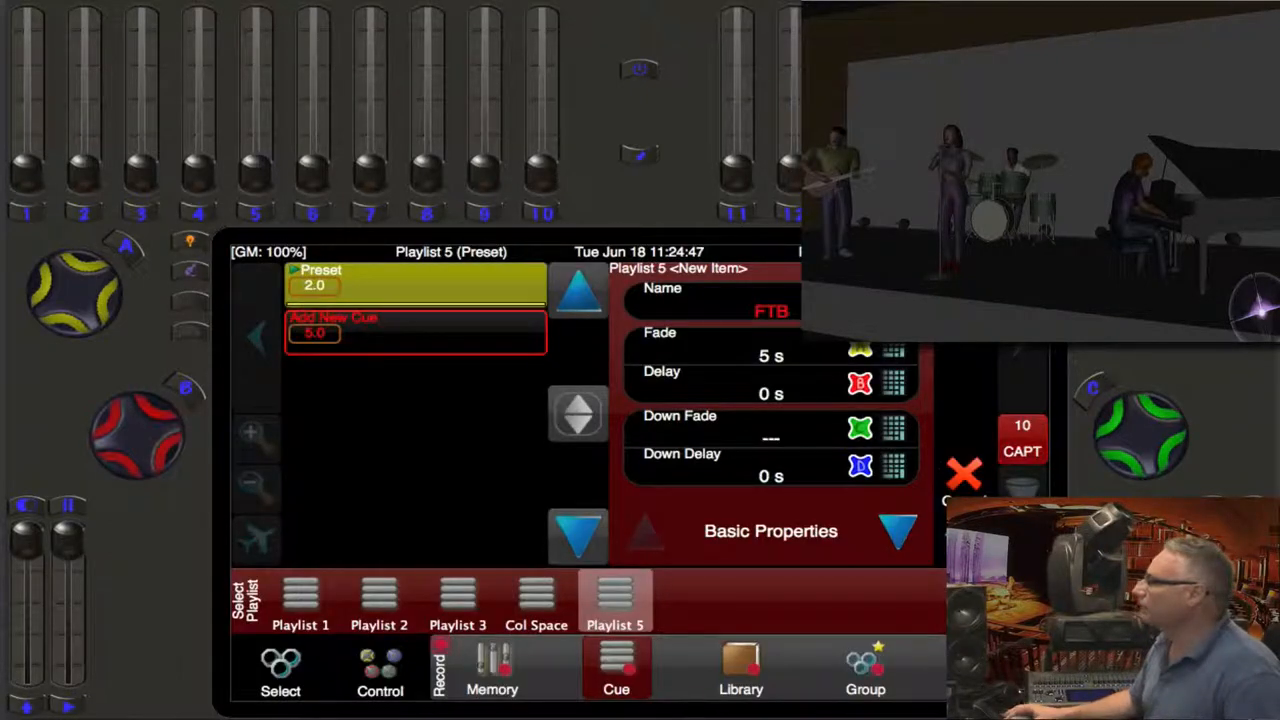
{"action": "left_click", "coordinate": [392, 670]}
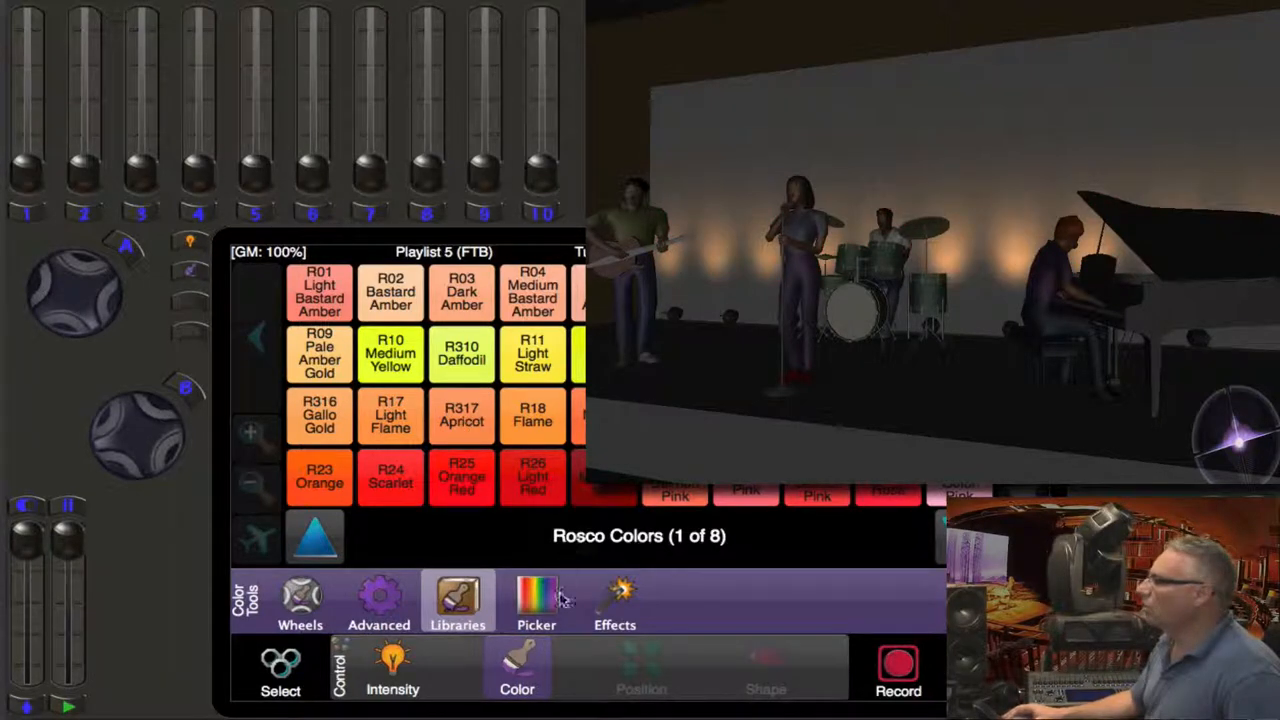
Switch from the Rosco colour library to the free colour picker for the next cue
{"action": "left_click", "coordinate": [536, 600]}
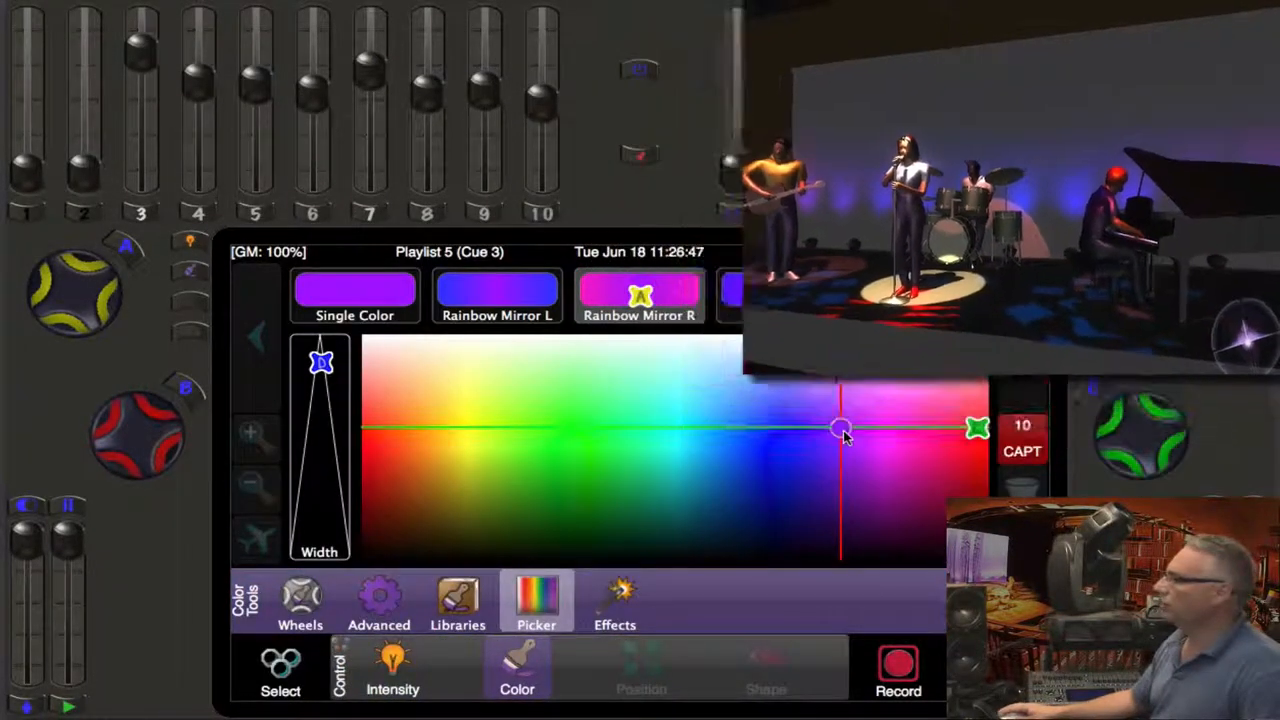
Widen the mirrored rainbow spread across the lights and shift its centre hue
{"action": "left_click_drag", "start_coordinate": [840, 428], "coordinate": [800, 438]}
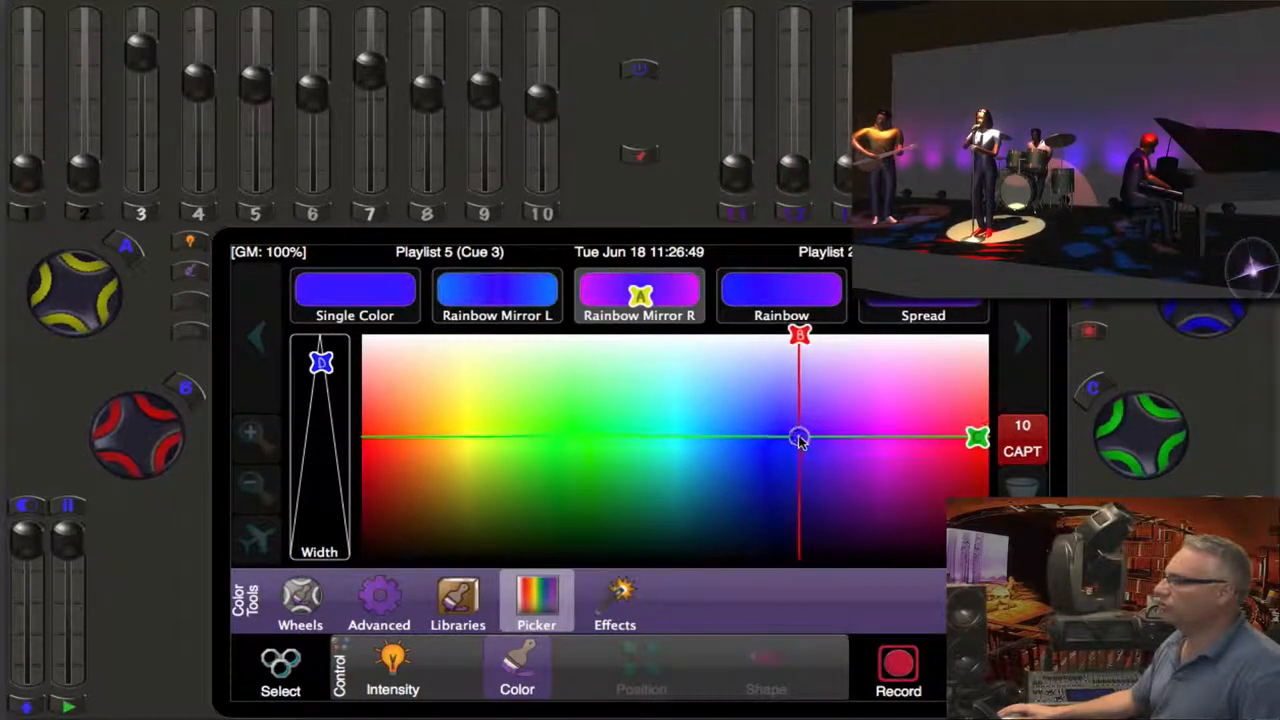
{"action": "left_click_drag", "start_coordinate": [800, 440], "coordinate": [750, 444]}
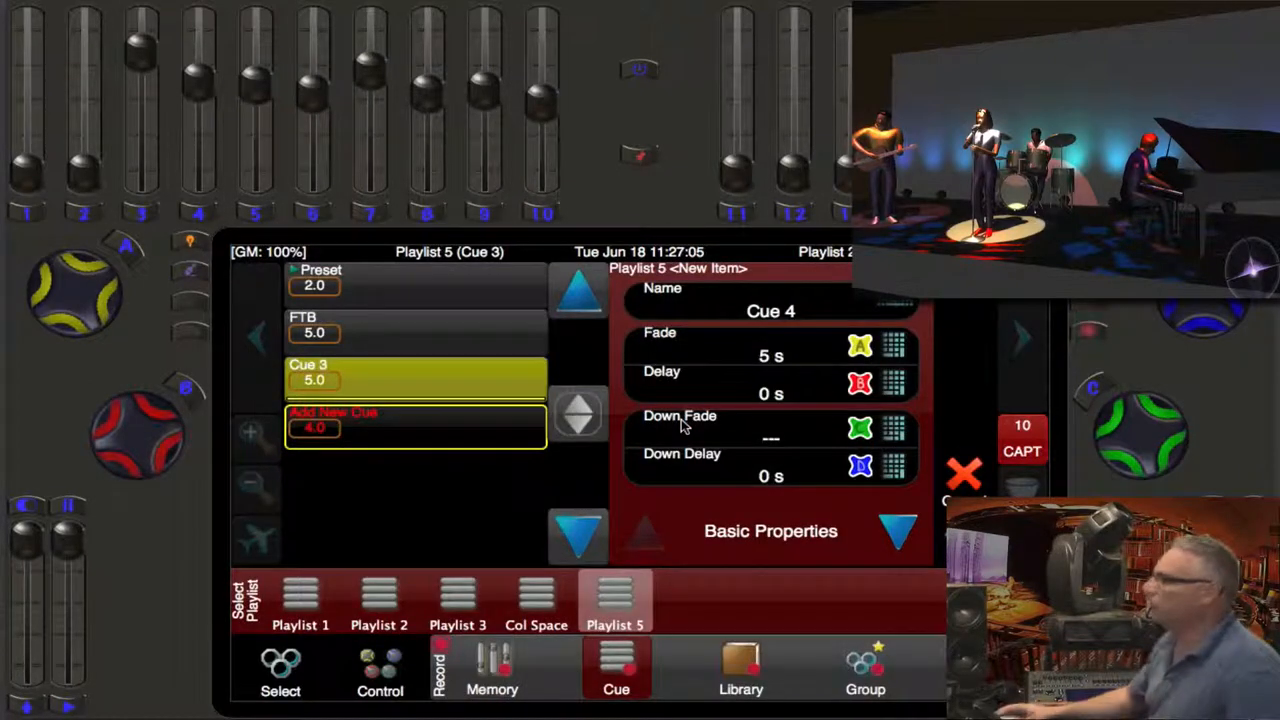
Name the cue She Sings and set its own colour fade time, giving 1.0/10.0 split timing
{"action": "left_click", "coordinate": [770, 312]}
{"action": "type", "text": "She Sin"}
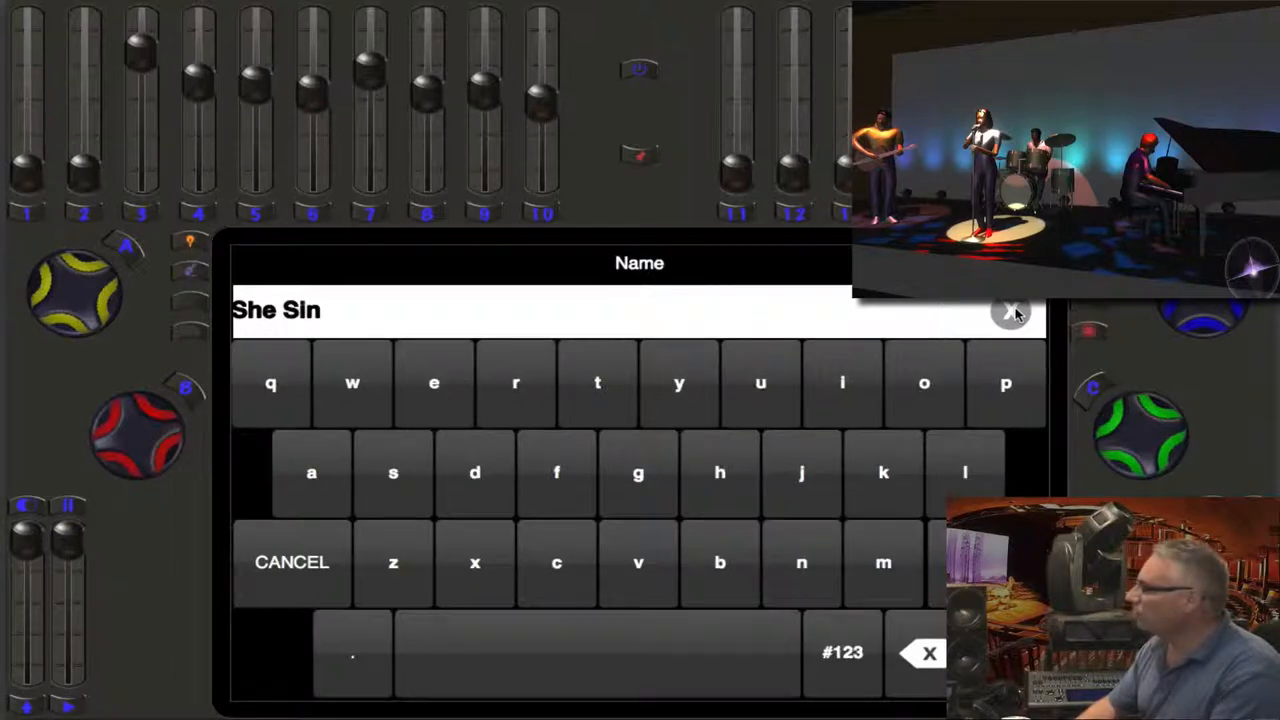
{"action": "left_click", "coordinate": [1008, 312]}
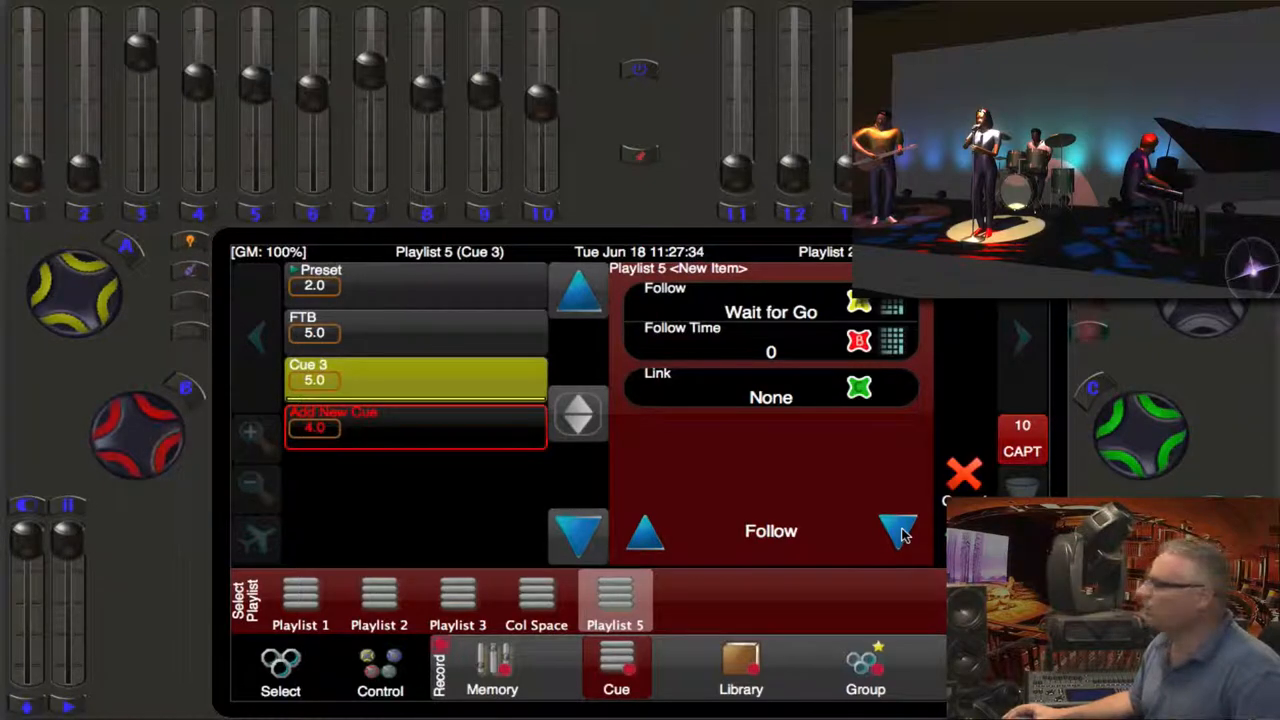
{"action": "left_click", "coordinate": [898, 532]}
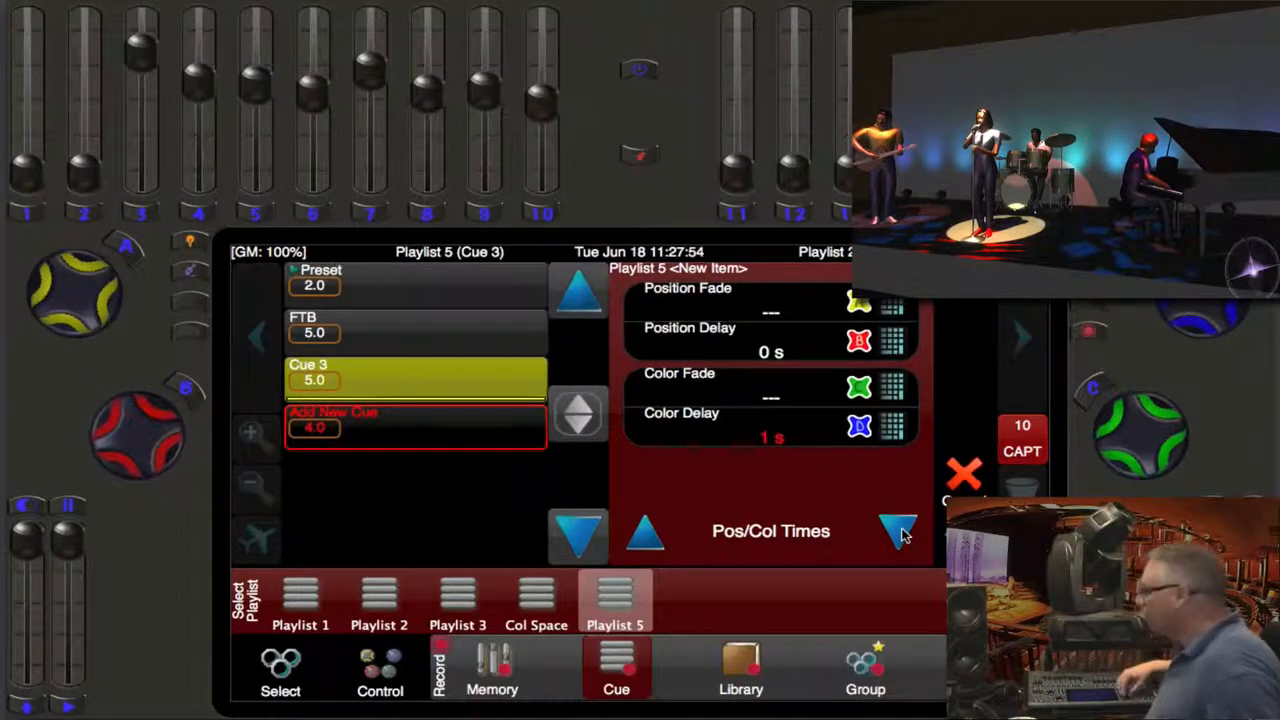
{"action": "left_click", "coordinate": [860, 388]}
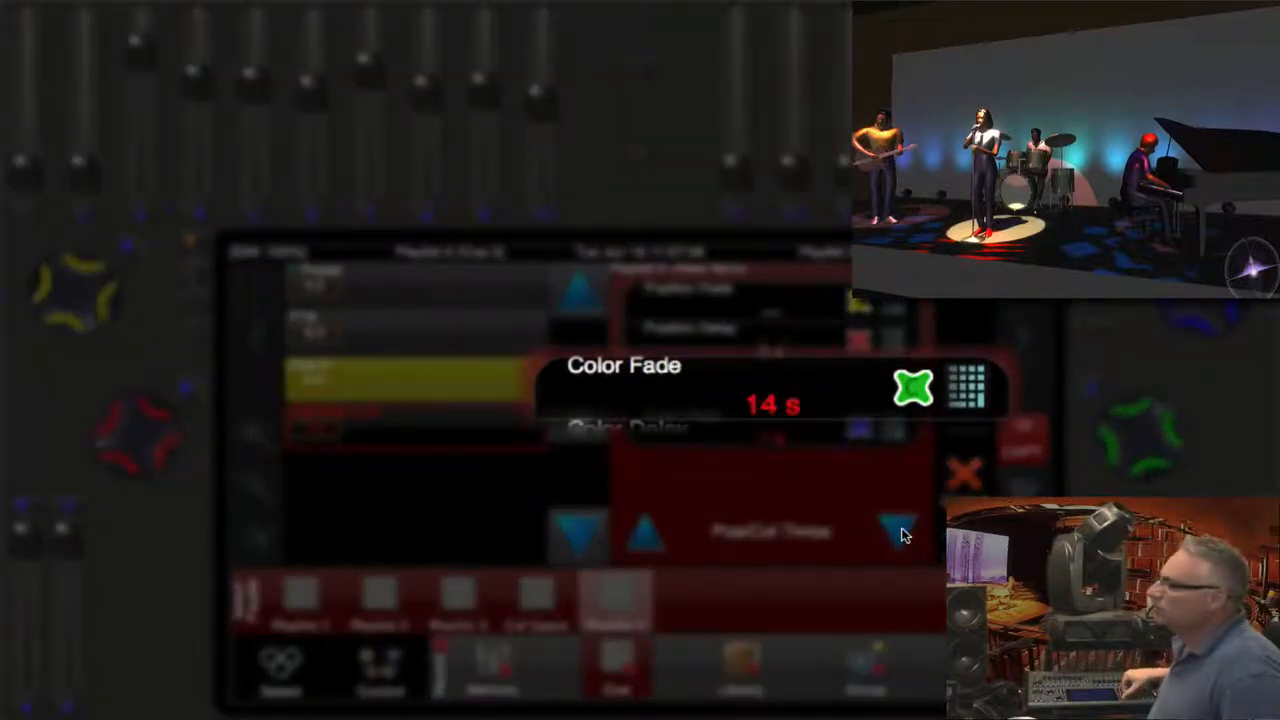
{"action": "left_click", "coordinate": [582, 530]}
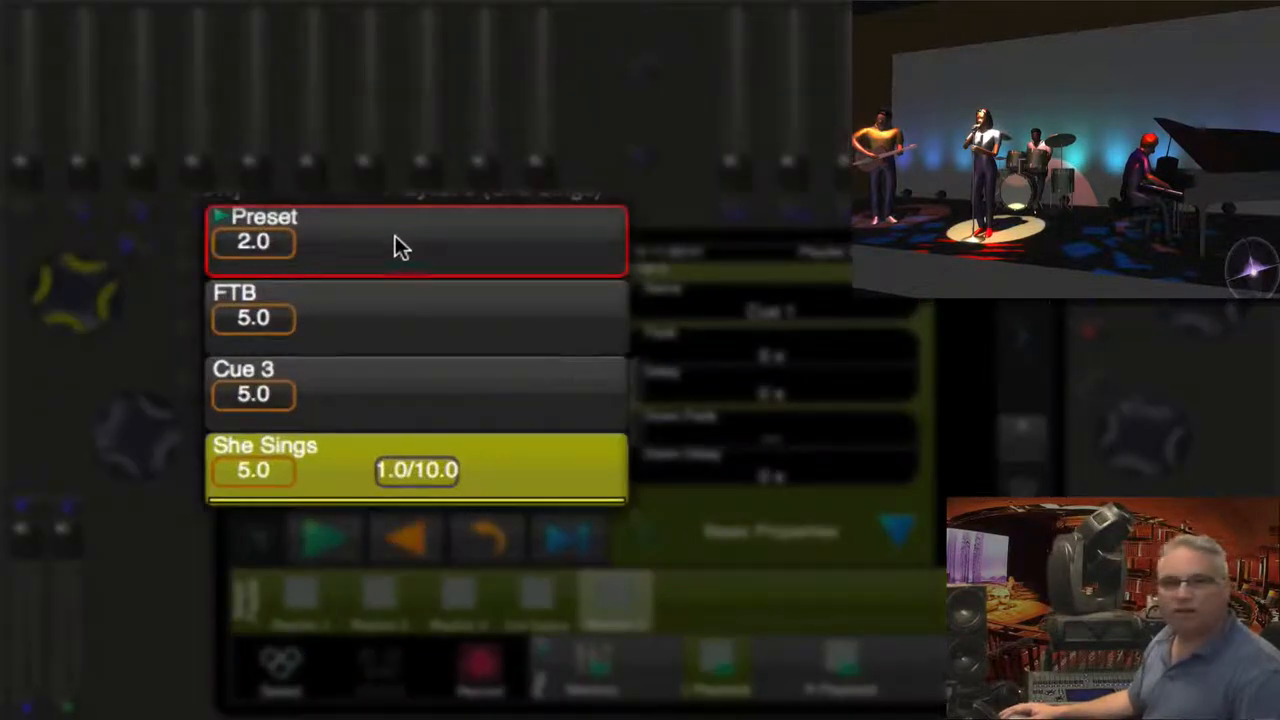
{"action": "mouse_move", "coordinate": [400, 418]}
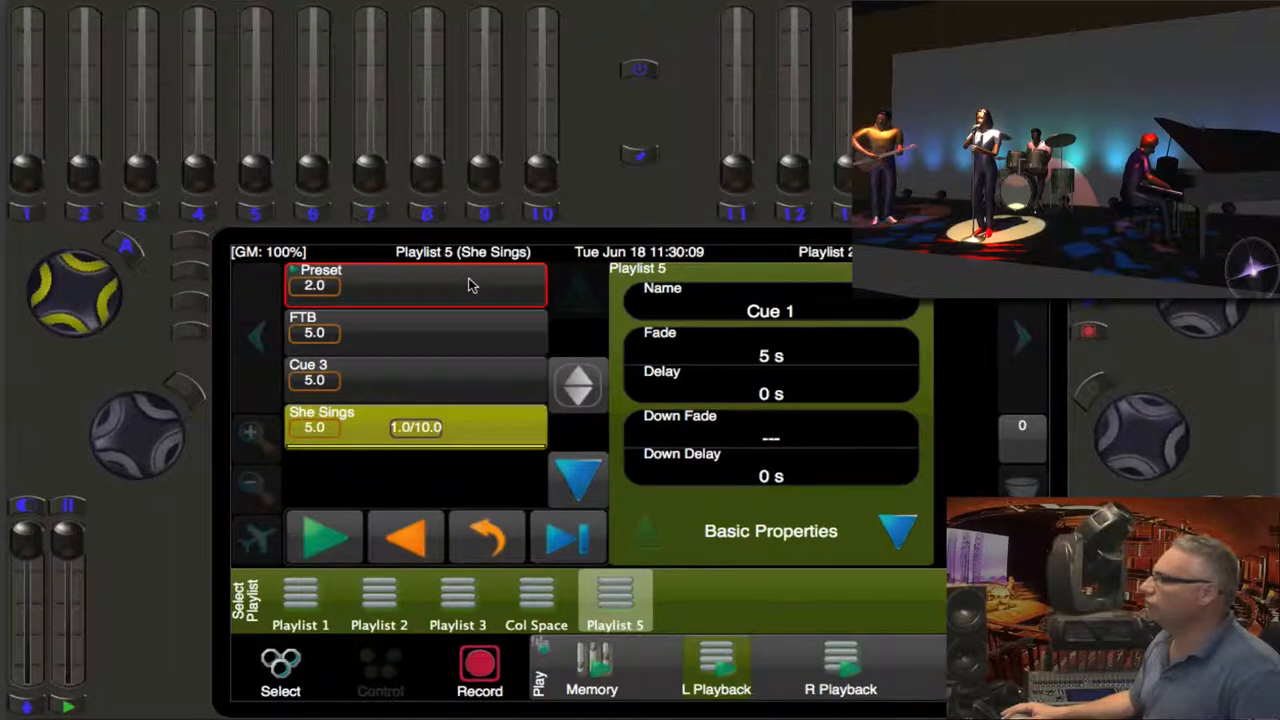
Jump Playlist 5 back to the Preset cue and make it live for the red wash
{"action": "left_click", "coordinate": [414, 284]}
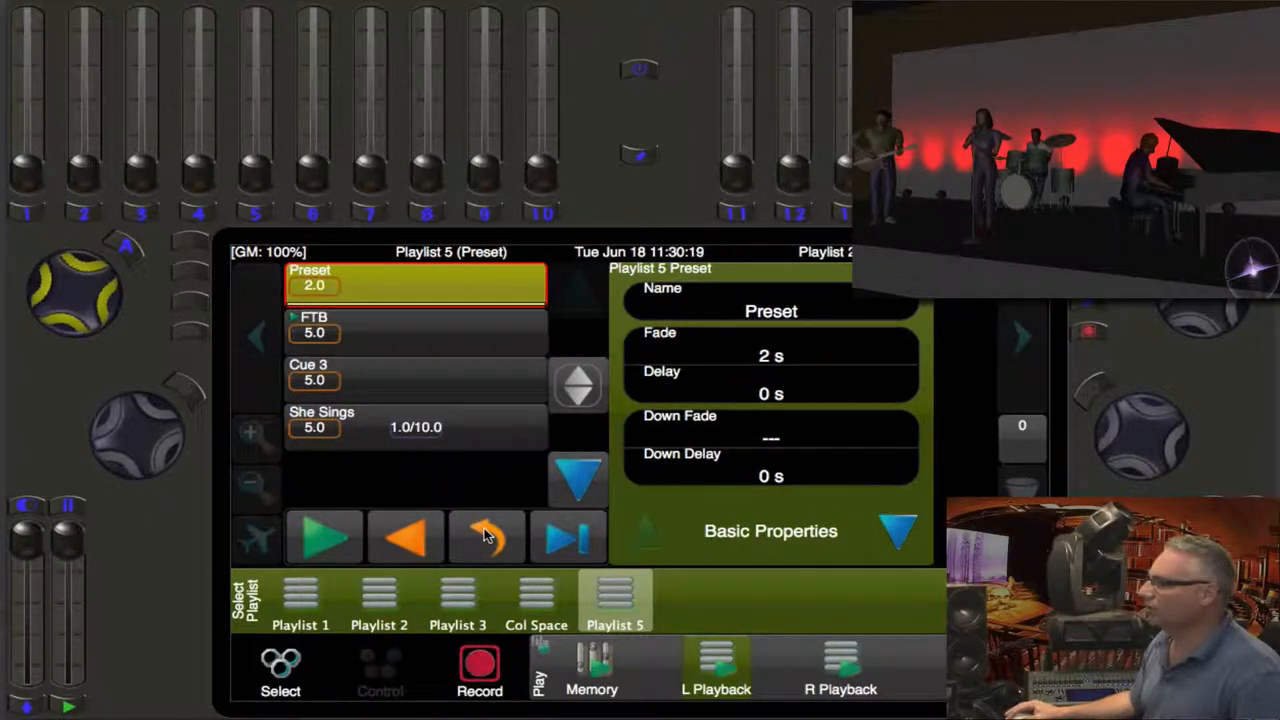
{"action": "left_click", "coordinate": [488, 536]}
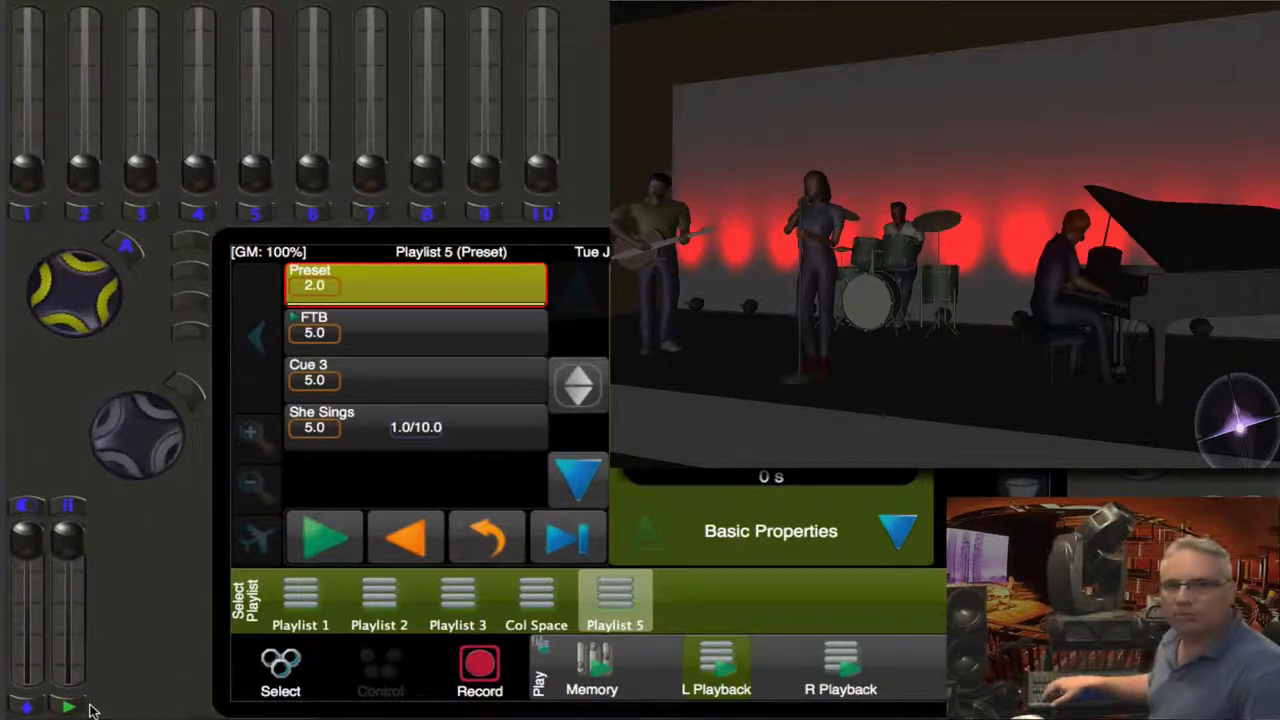
Advance Playlist 5 with Go through FTB to Cue 3
{"action": "left_click", "coordinate": [416, 324]}
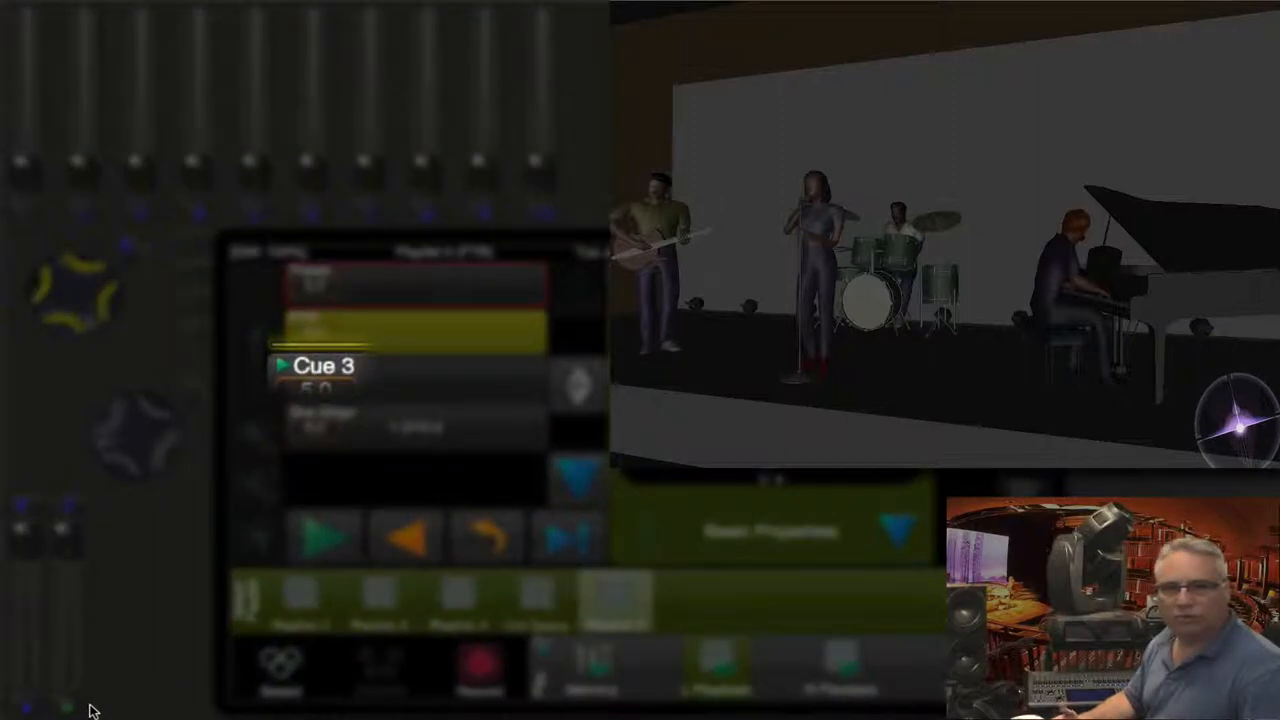
{"action": "left_click", "coordinate": [616, 600]}
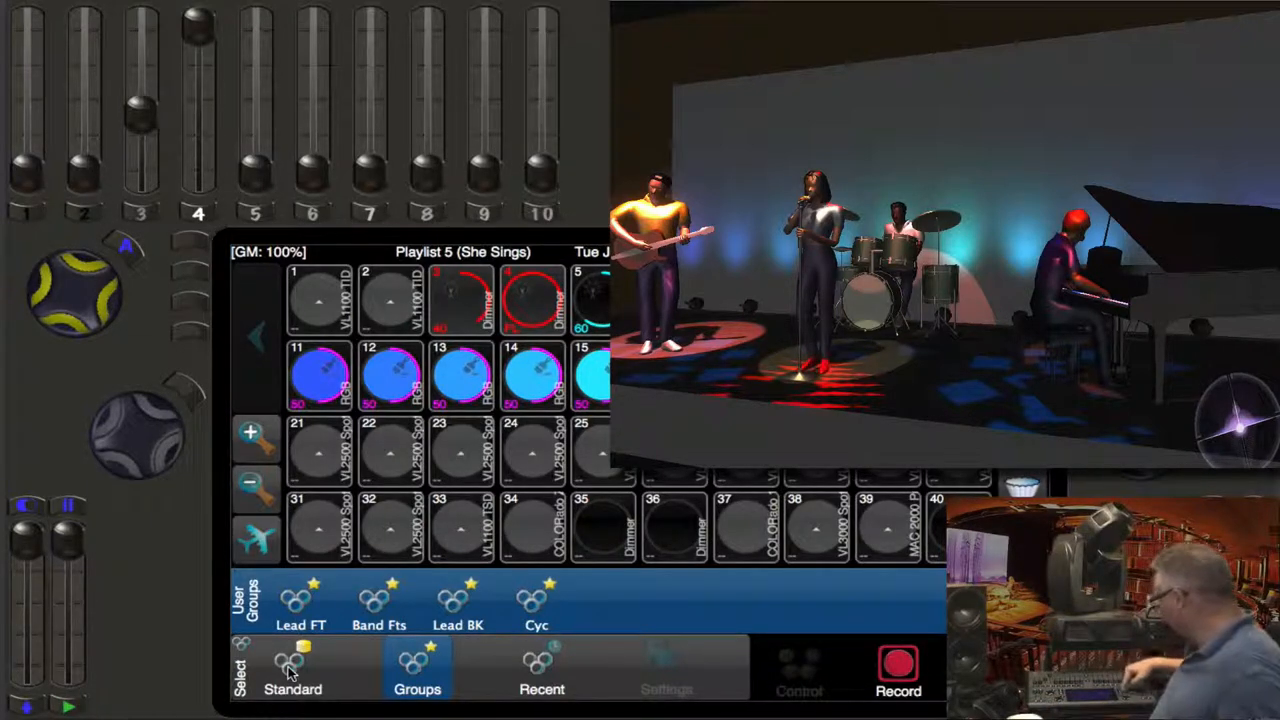
Switch from the channel rings to the Playlist 5 cue list view
{"action": "left_click", "coordinate": [616, 668]}
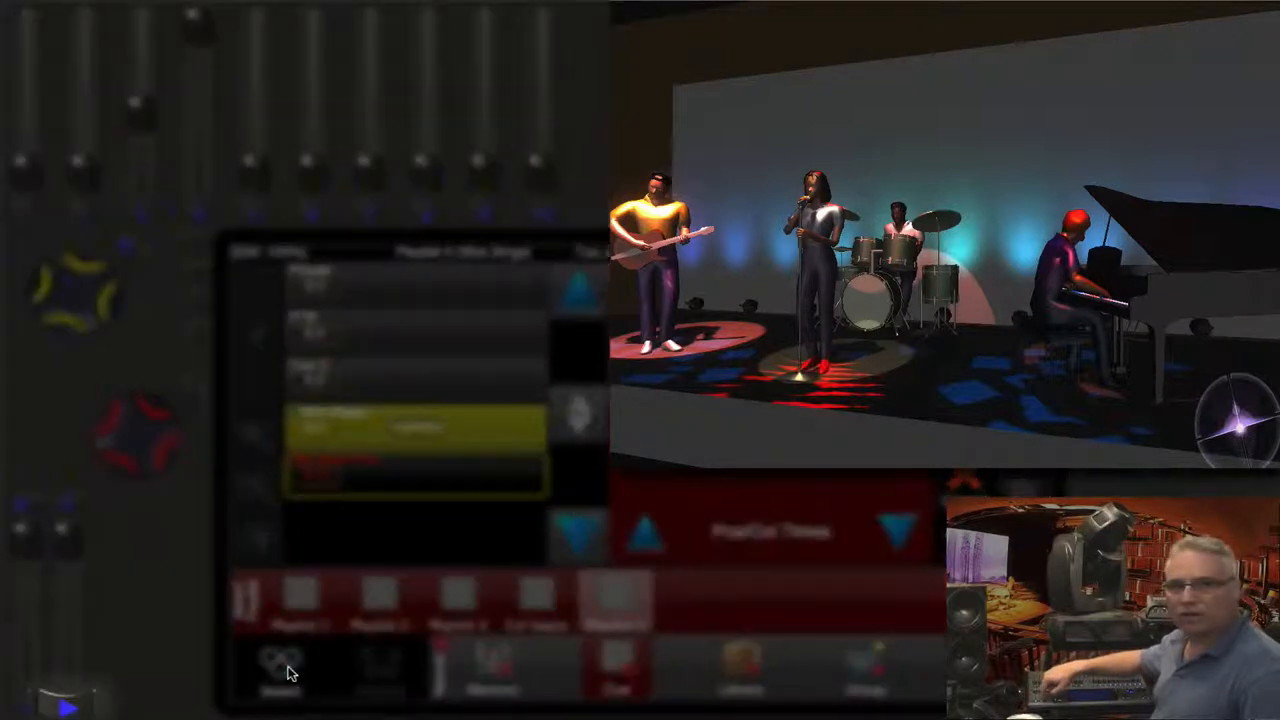
{"action": "left_click", "coordinate": [416, 670]}
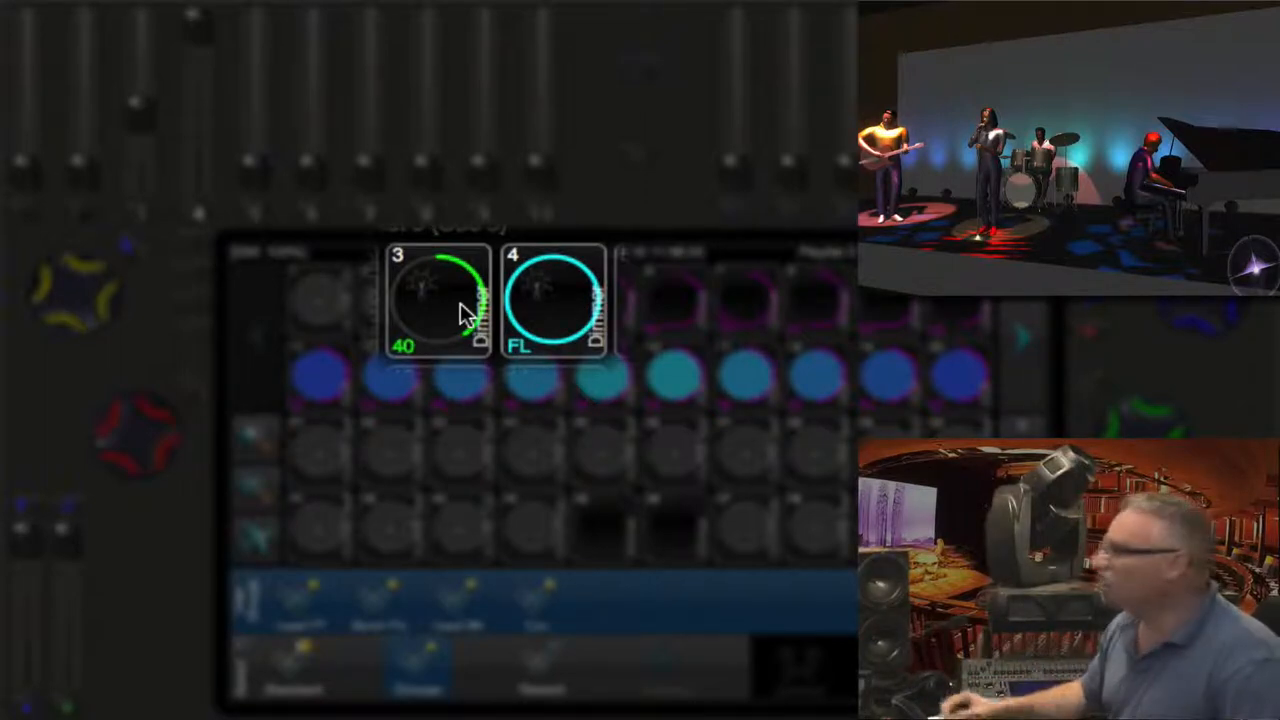
{"action": "mouse_move", "coordinate": [560, 316]}
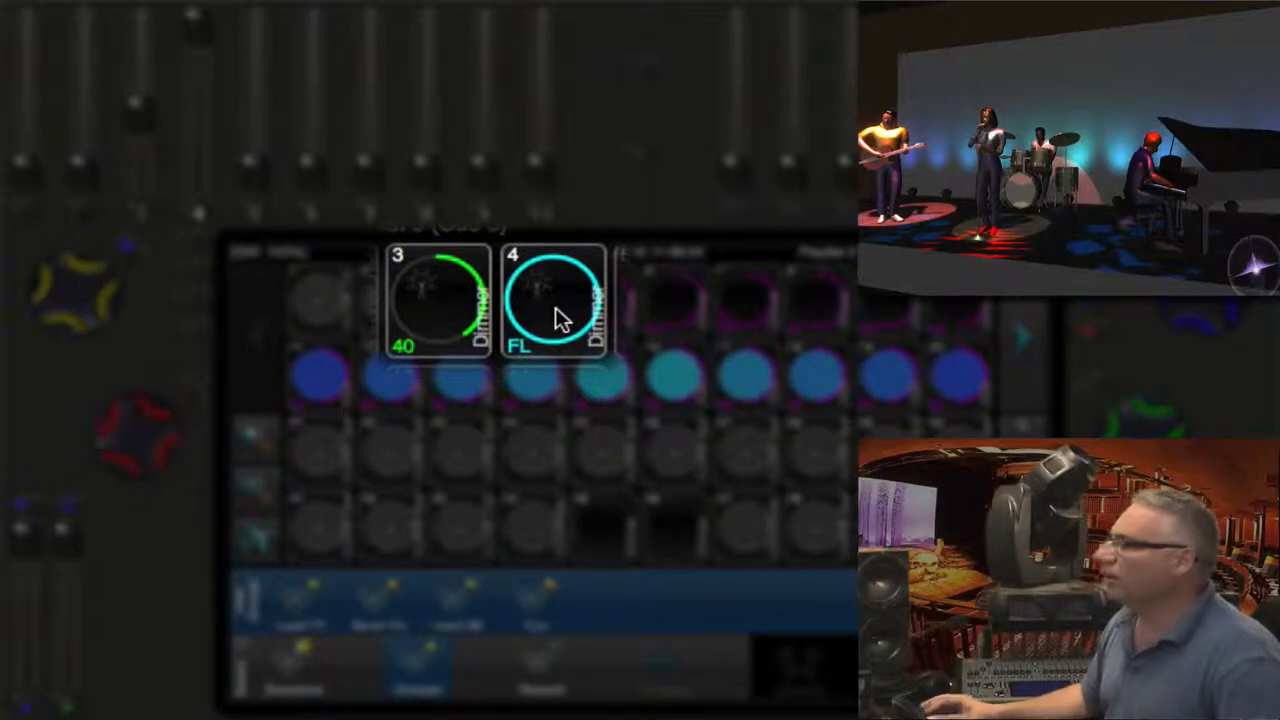